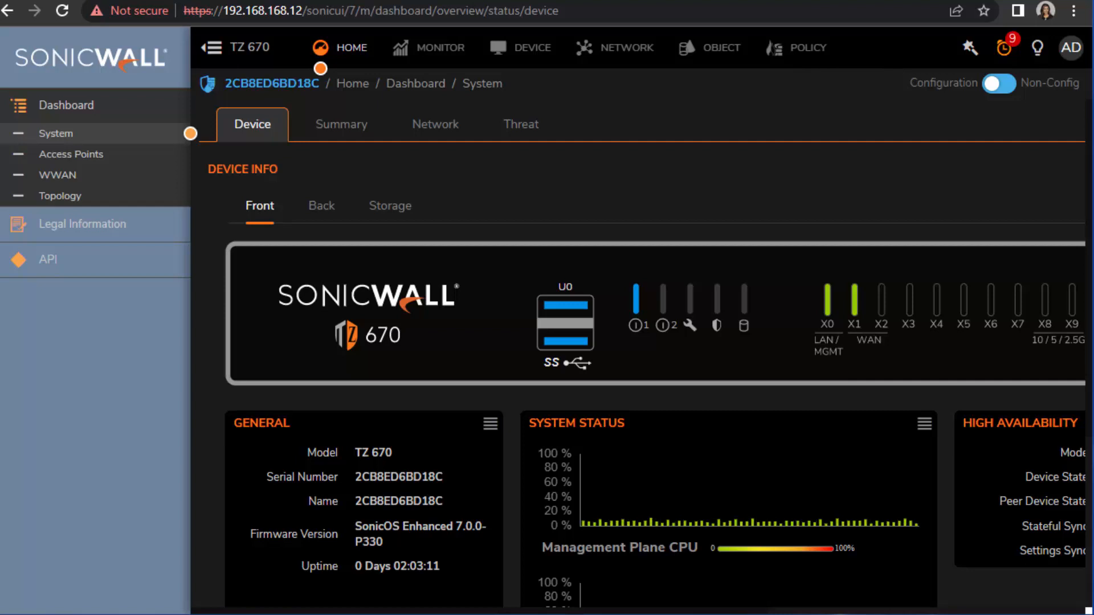
Step: Open the Interfaces list to review the X0 LAN, X1 WAN and X7 Front Office interfaces
{"action": "left_click", "coordinate": [627, 47]}
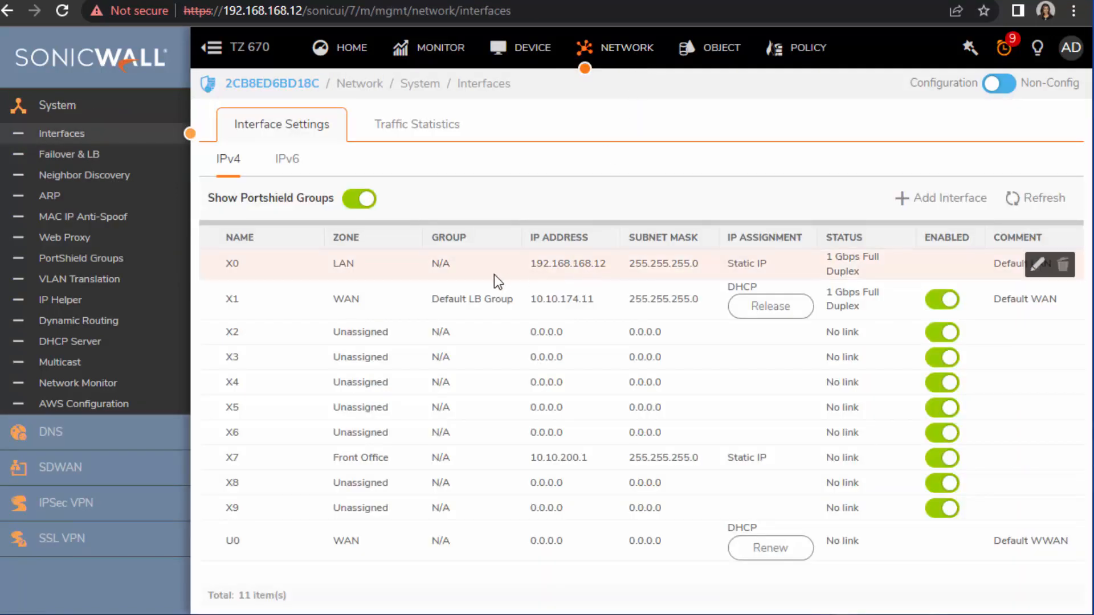
{"action": "mouse_move", "coordinate": [611, 271]}
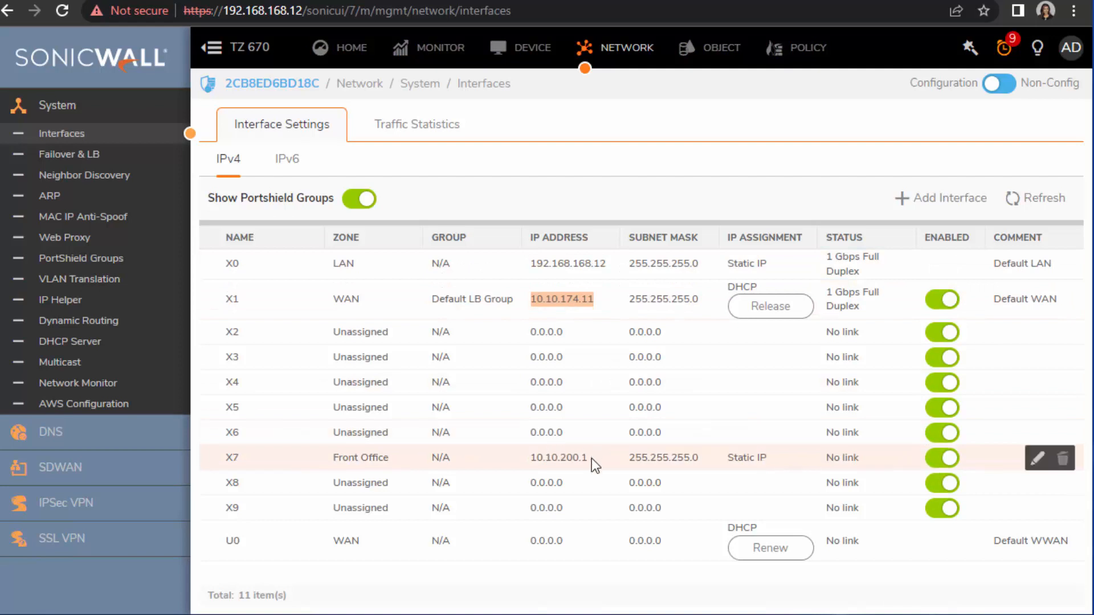
{"action": "mouse_move", "coordinate": [316, 468]}
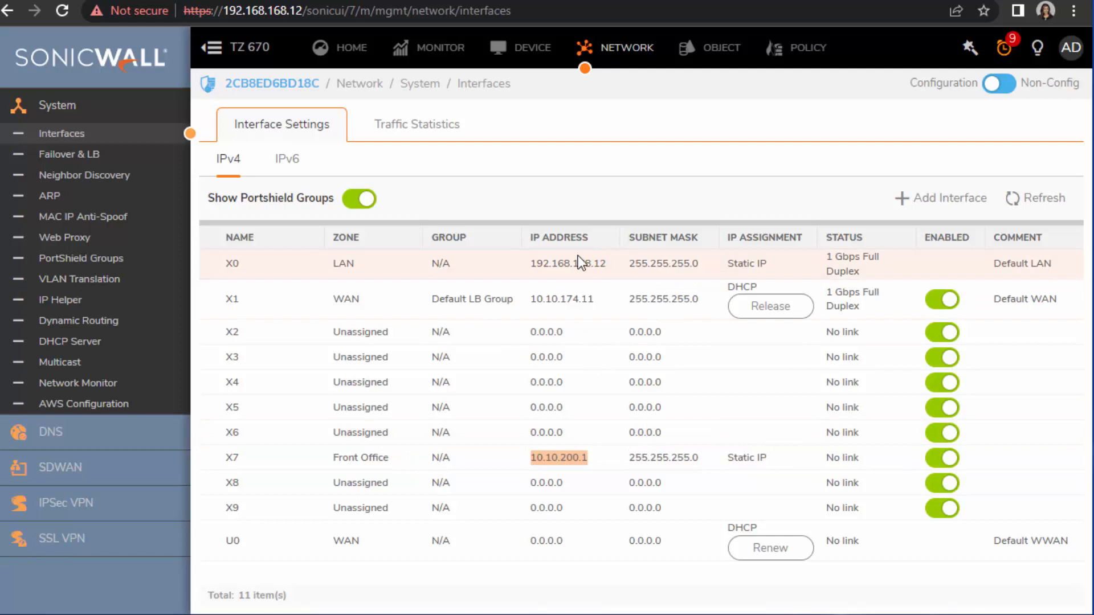
Step: Filter Access Rules to the Front Office → All Zones zone pair, which lists no rules
{"action": "left_click", "coordinate": [805, 48]}
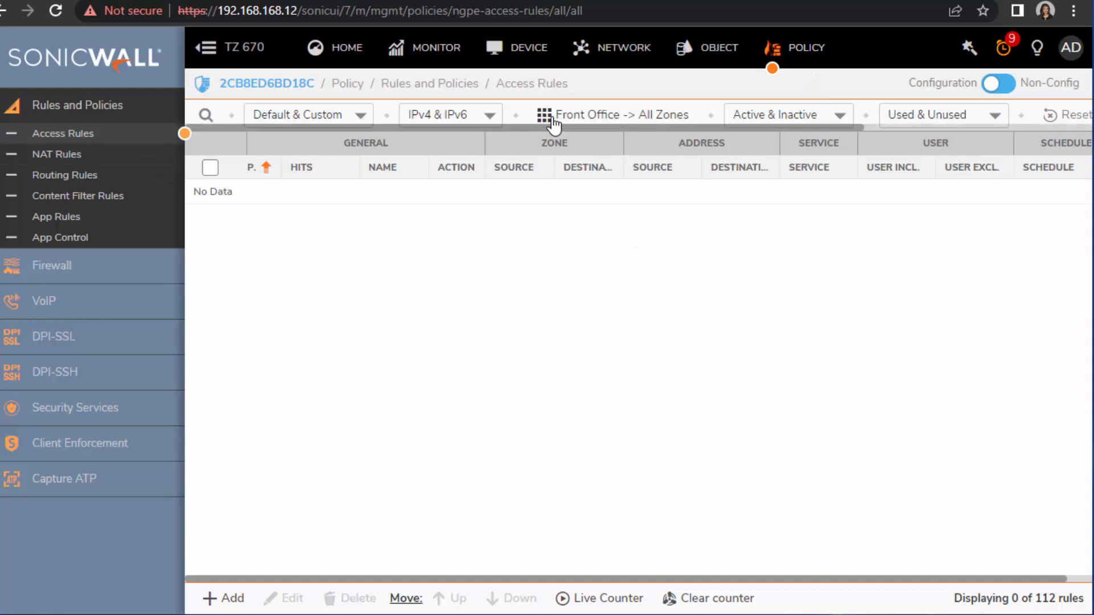
{"action": "left_click", "coordinate": [551, 114]}
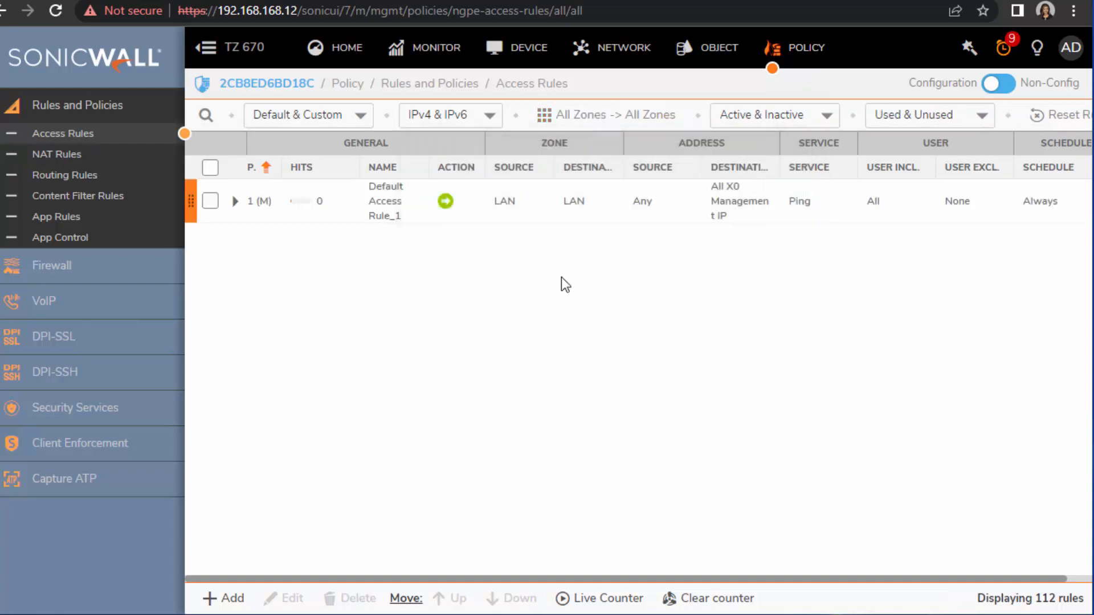
{"action": "left_click", "coordinate": [616, 114]}
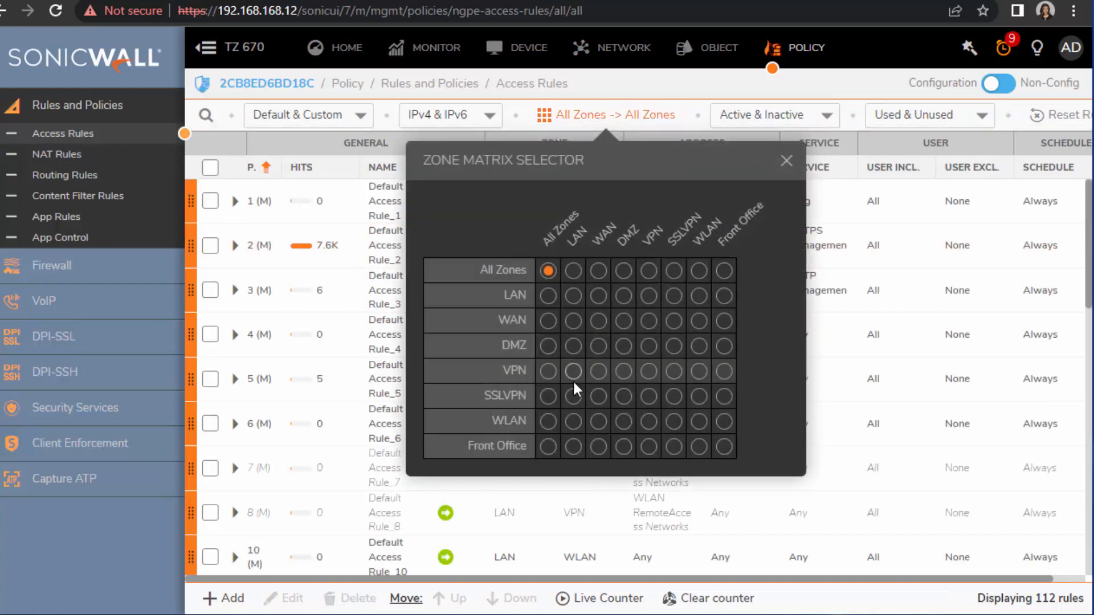
{"action": "mouse_move", "coordinate": [550, 452]}
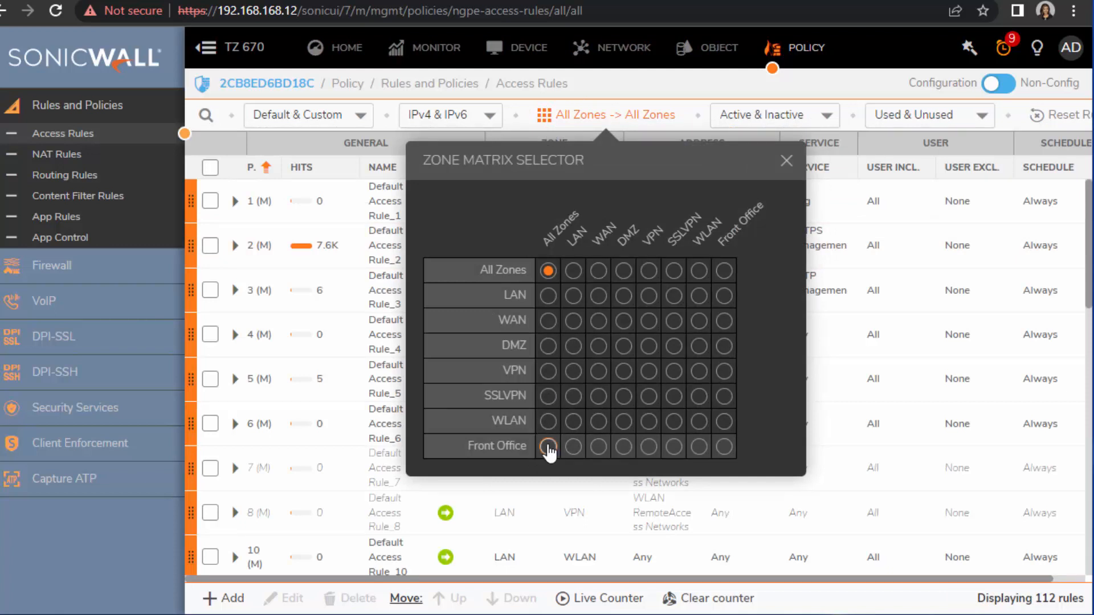
{"action": "left_click", "coordinate": [548, 448]}
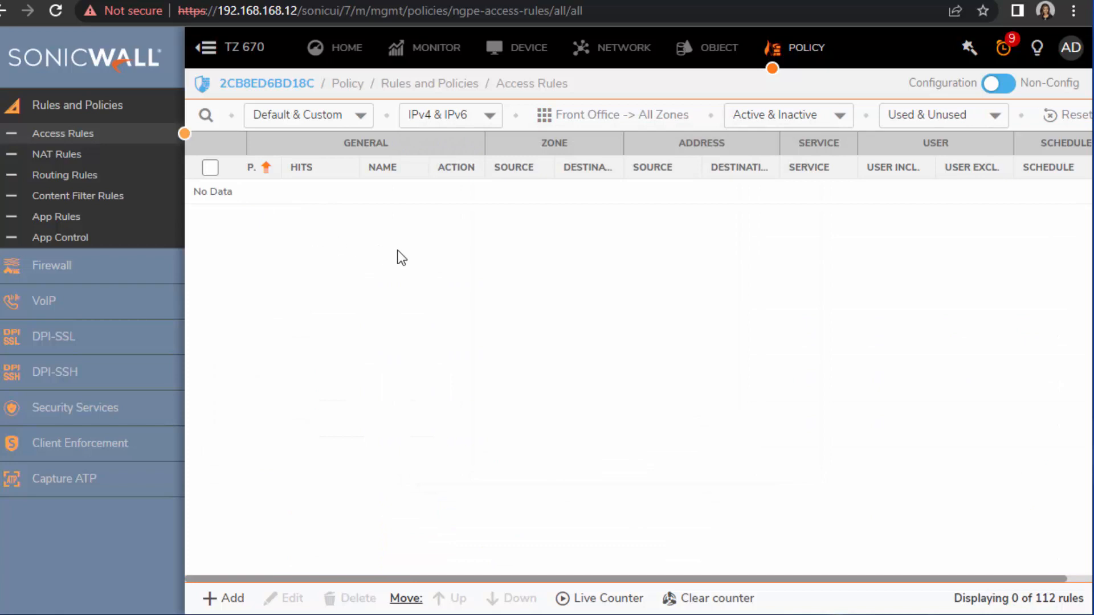
{"action": "mouse_move", "coordinate": [425, 271]}
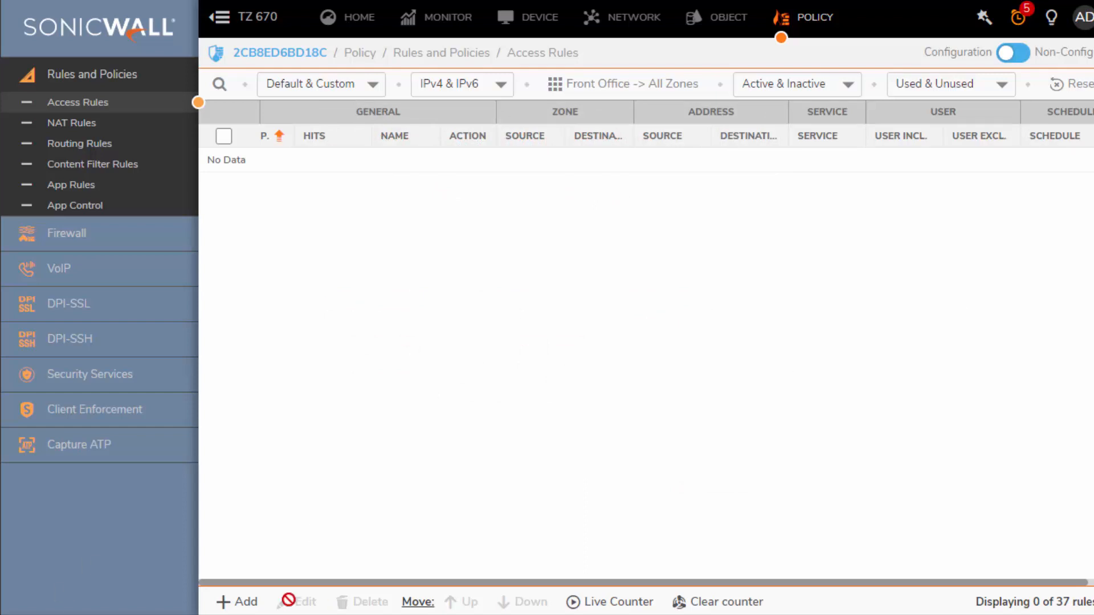
Step: Add a new access rule from the Front Office zone with WAN as the destination zone
{"action": "left_click", "coordinate": [236, 602]}
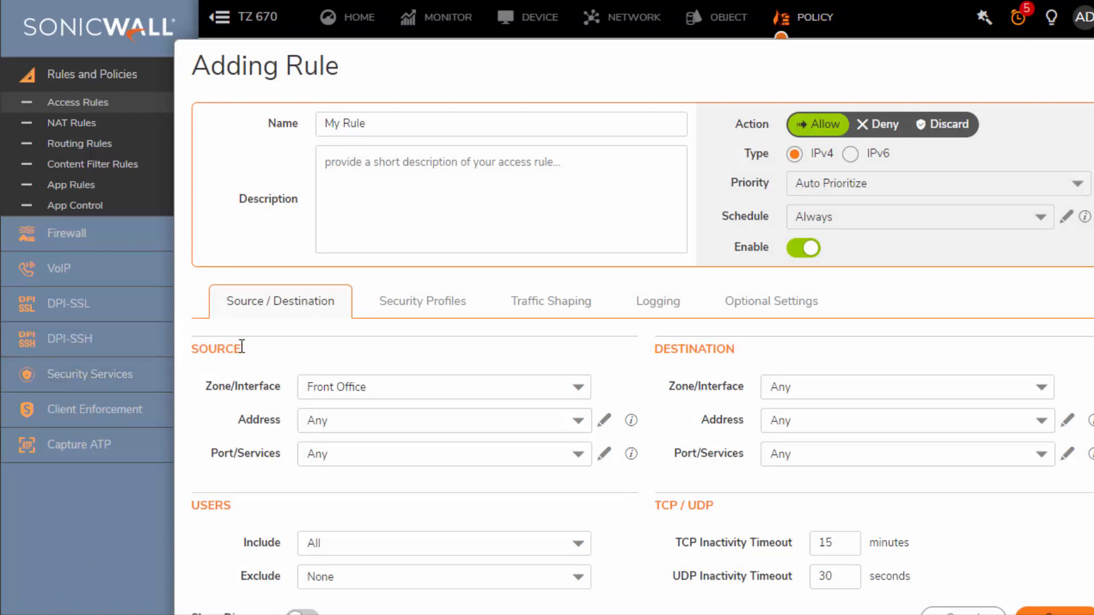
{"action": "left_click", "coordinate": [501, 123]}
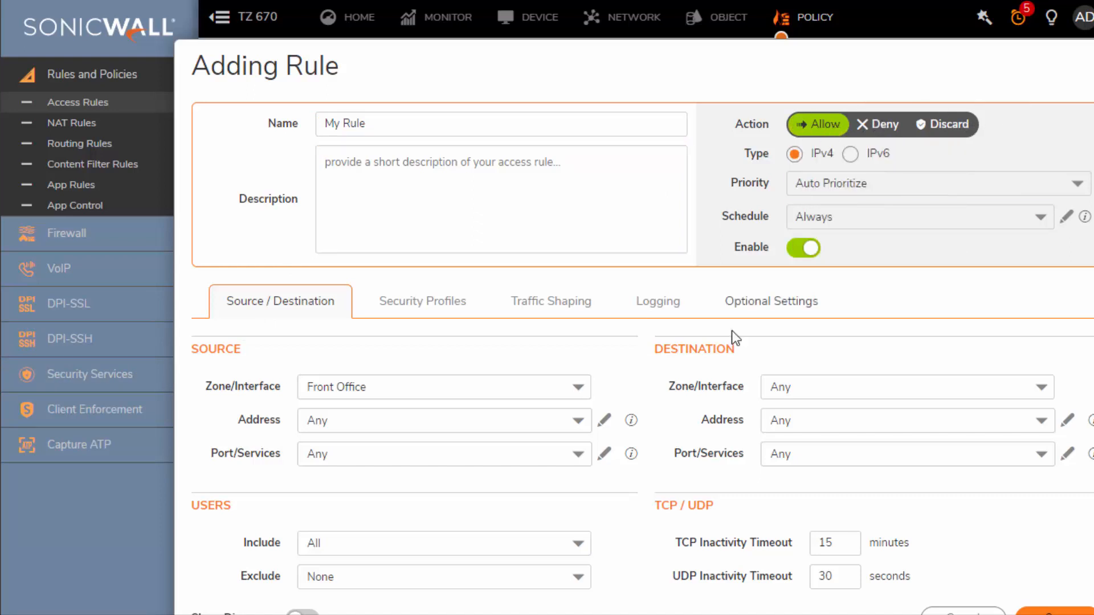
{"action": "left_click", "coordinate": [918, 217]}
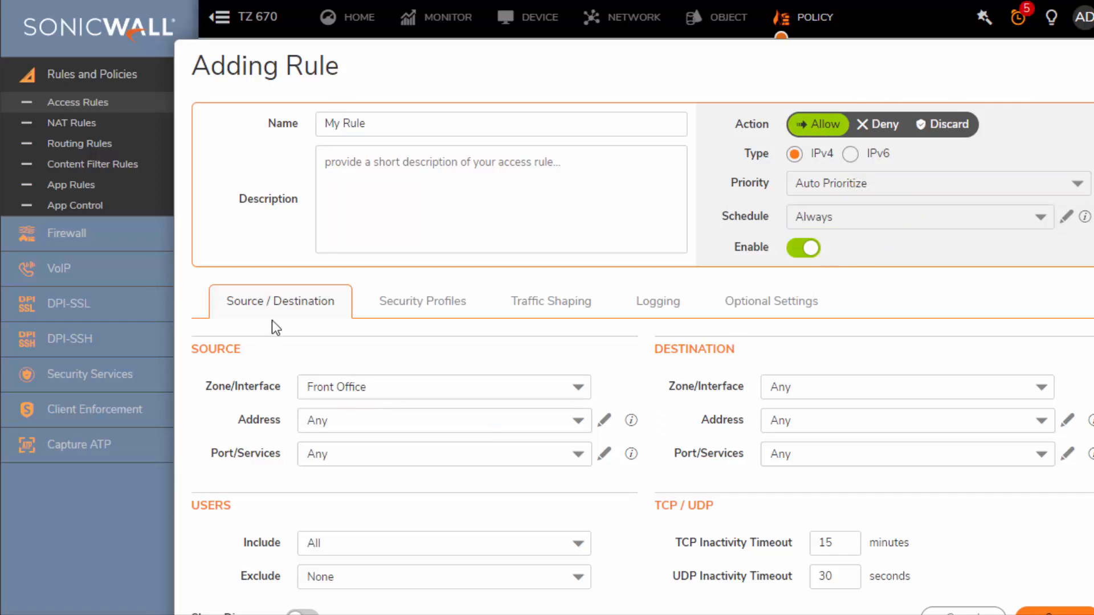
{"action": "mouse_move", "coordinate": [351, 364]}
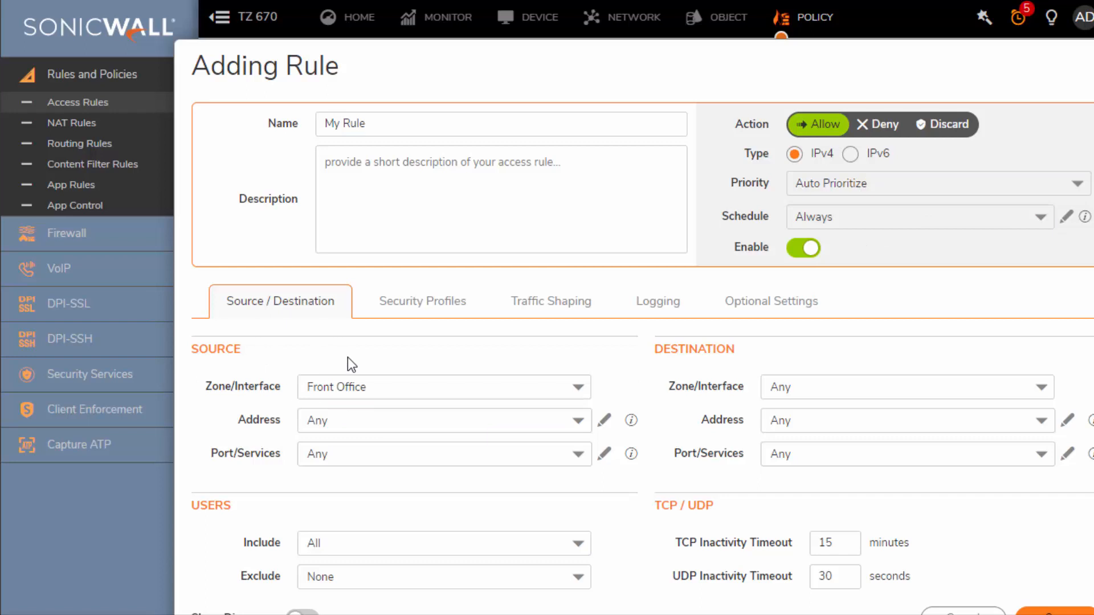
{"action": "mouse_move", "coordinate": [294, 397]}
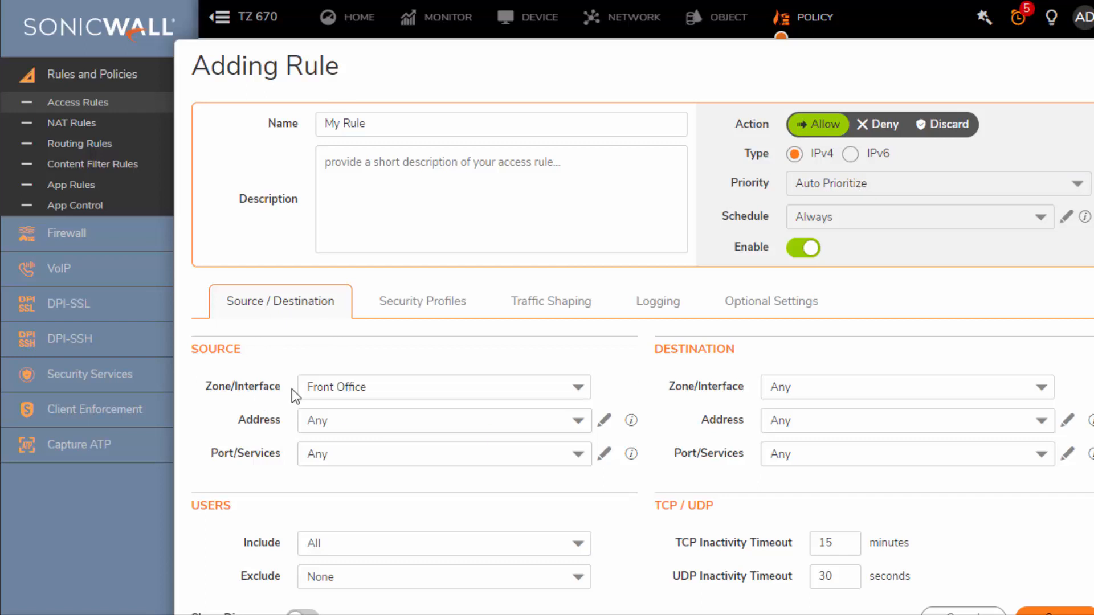
{"action": "left_click", "coordinate": [439, 387]}
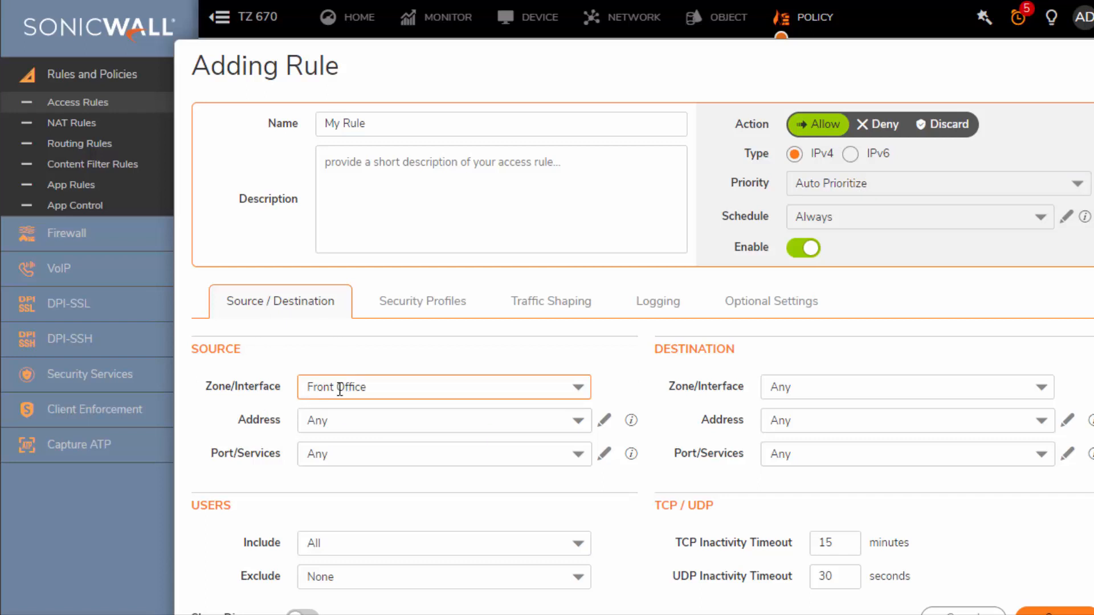
{"action": "left_click", "coordinate": [906, 387]}
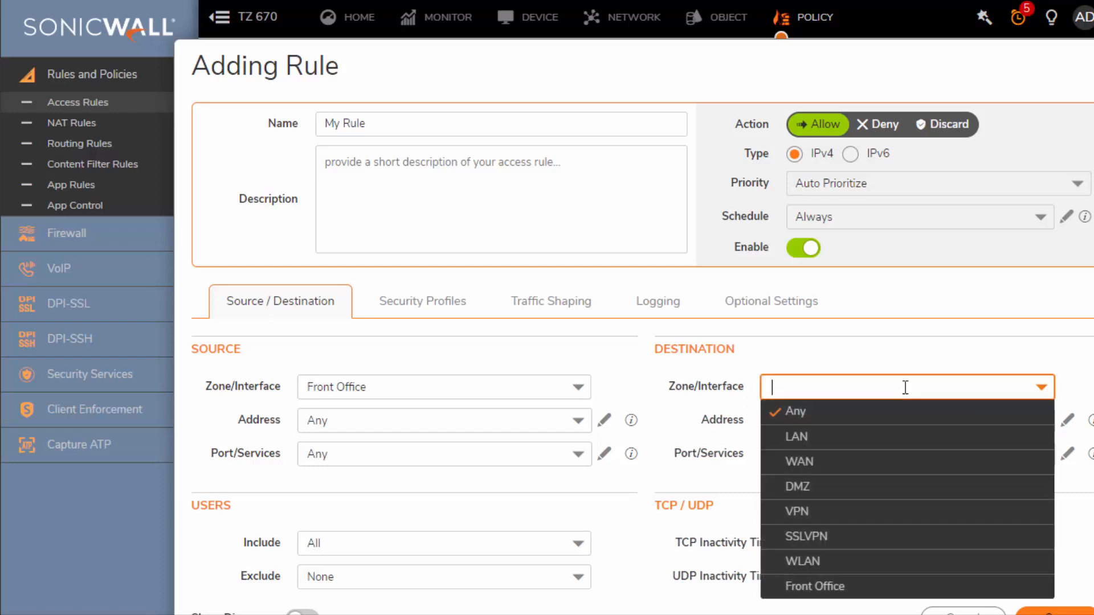
{"action": "left_click", "coordinate": [799, 461]}
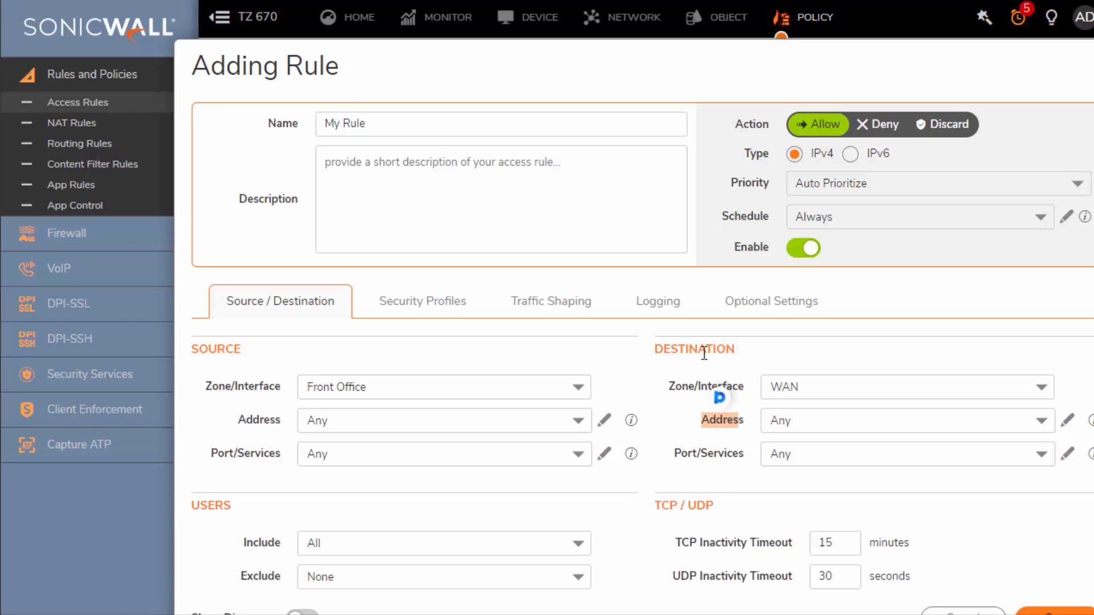
{"action": "left_click", "coordinate": [444, 454]}
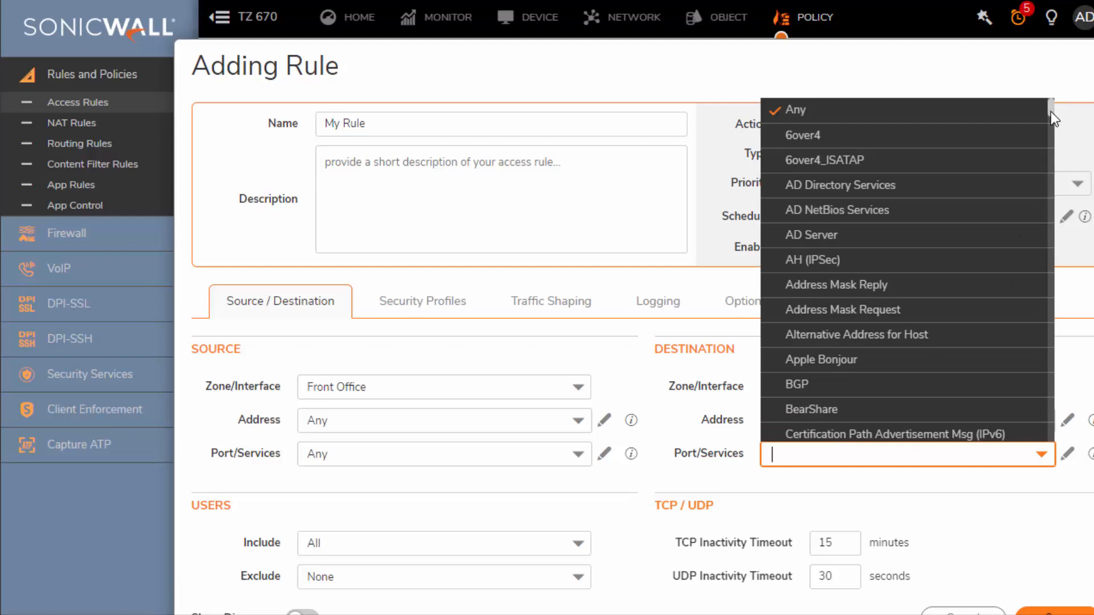
Step: Filter the destination services with 'we' and select Web Surfing
{"action": "scroll", "scroll_direction": "down", "scroll_amount": 3}
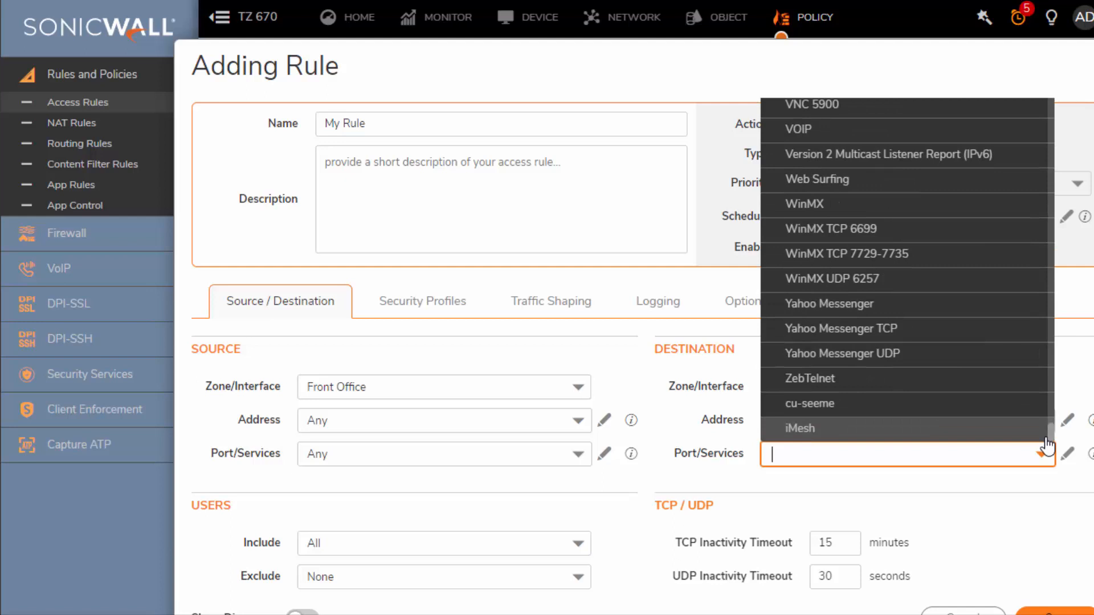
{"action": "type", "text": "w"}
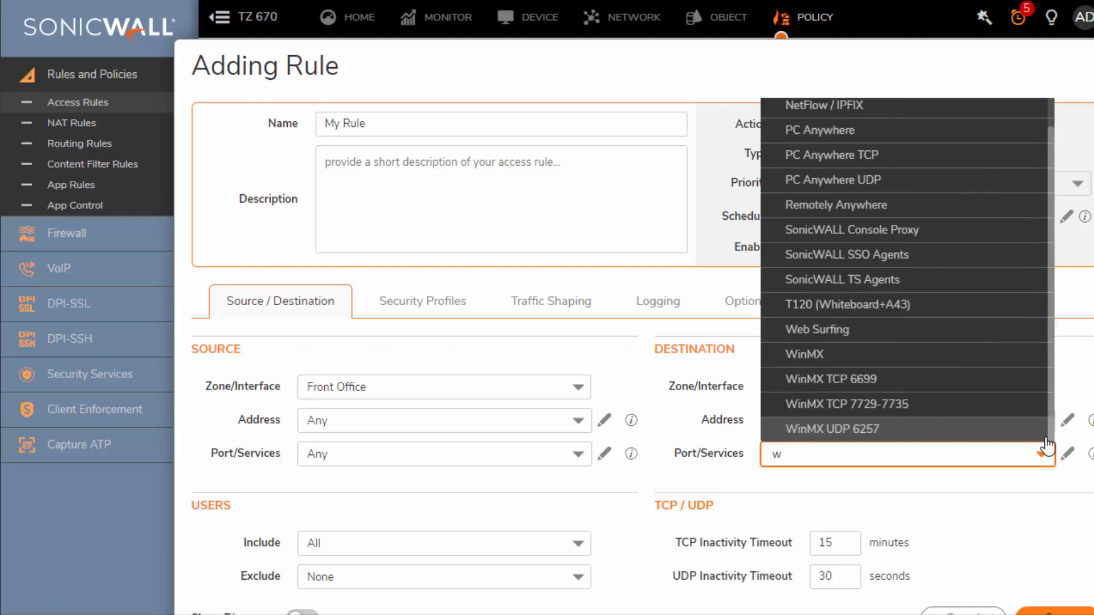
{"action": "type", "text": "e"}
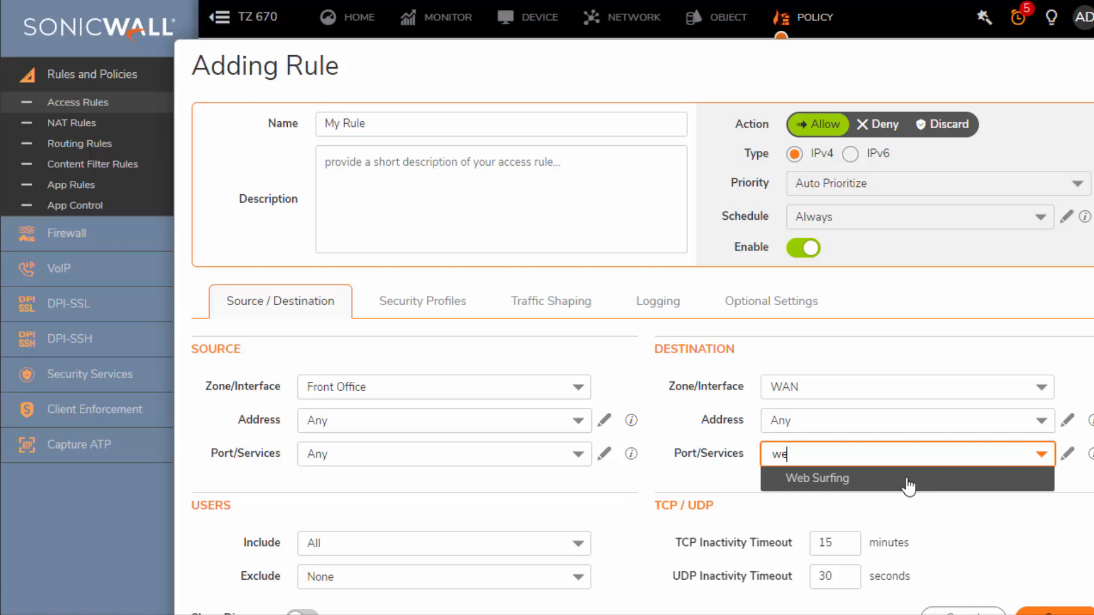
{"action": "left_click", "coordinate": [817, 479]}
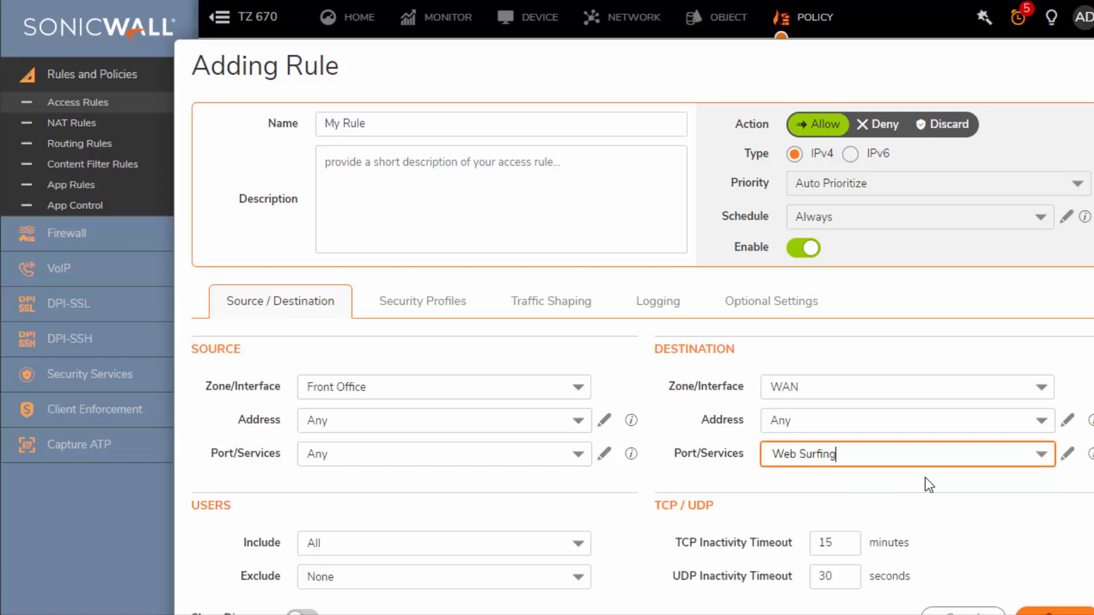
{"action": "mouse_move", "coordinate": [1091, 456]}
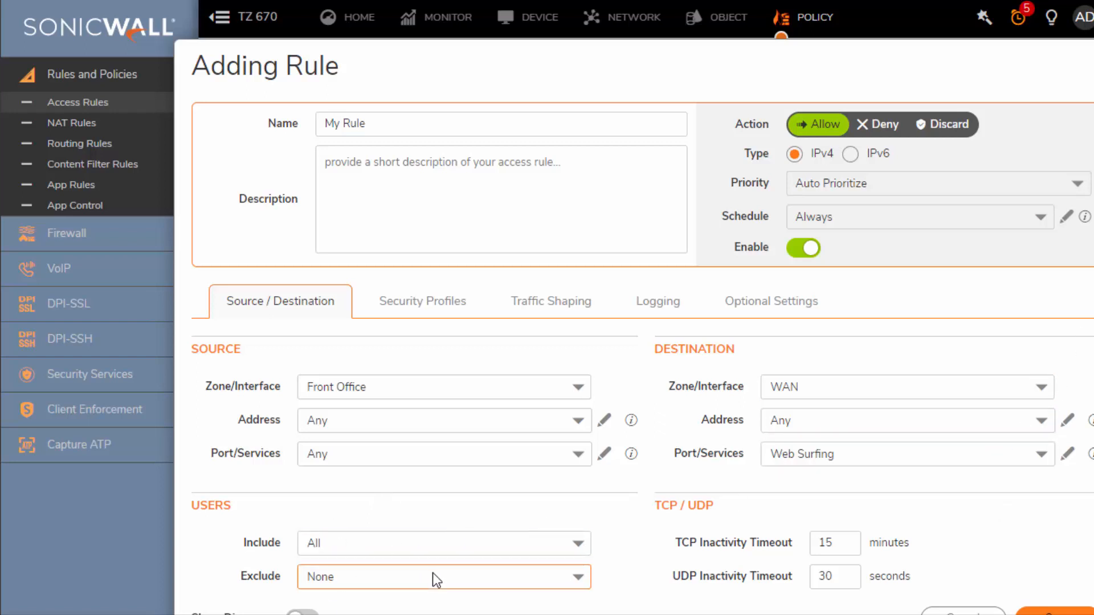
{"action": "mouse_move", "coordinate": [422, 301]}
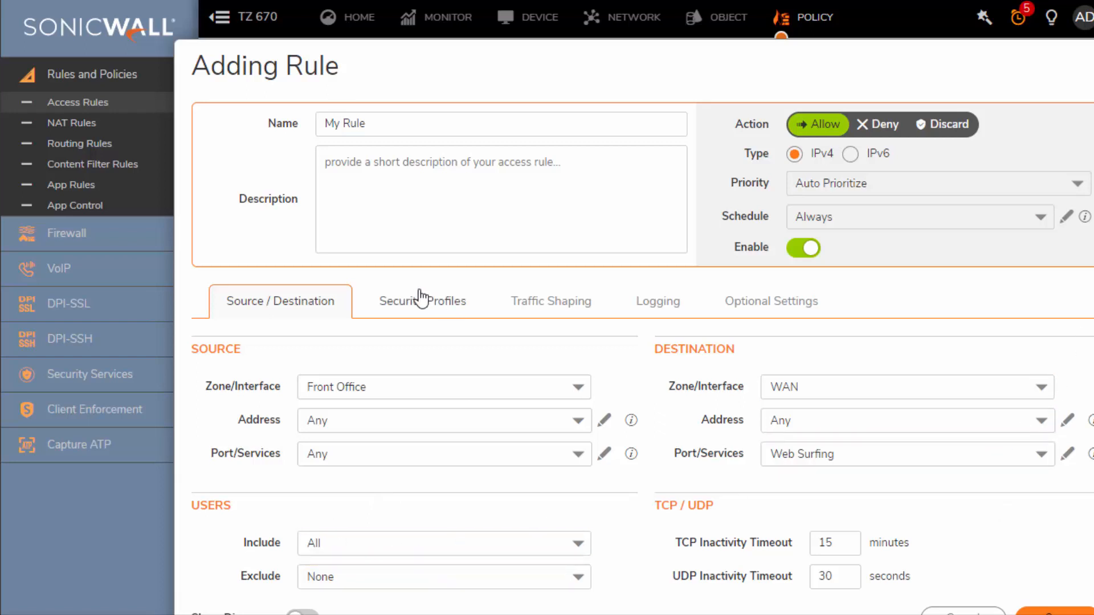
Step: Review the Security Profile, Traffic Shaping, Logging and Optional tabs, then reconfirm WAN as destination
{"action": "left_click", "coordinate": [422, 301]}
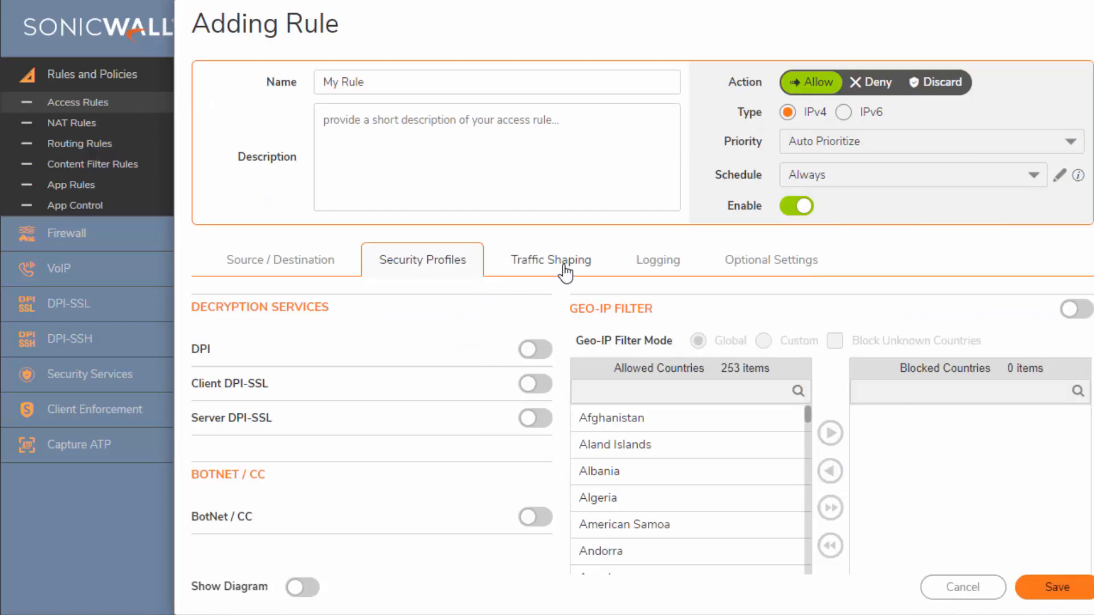
{"action": "left_click", "coordinate": [551, 260]}
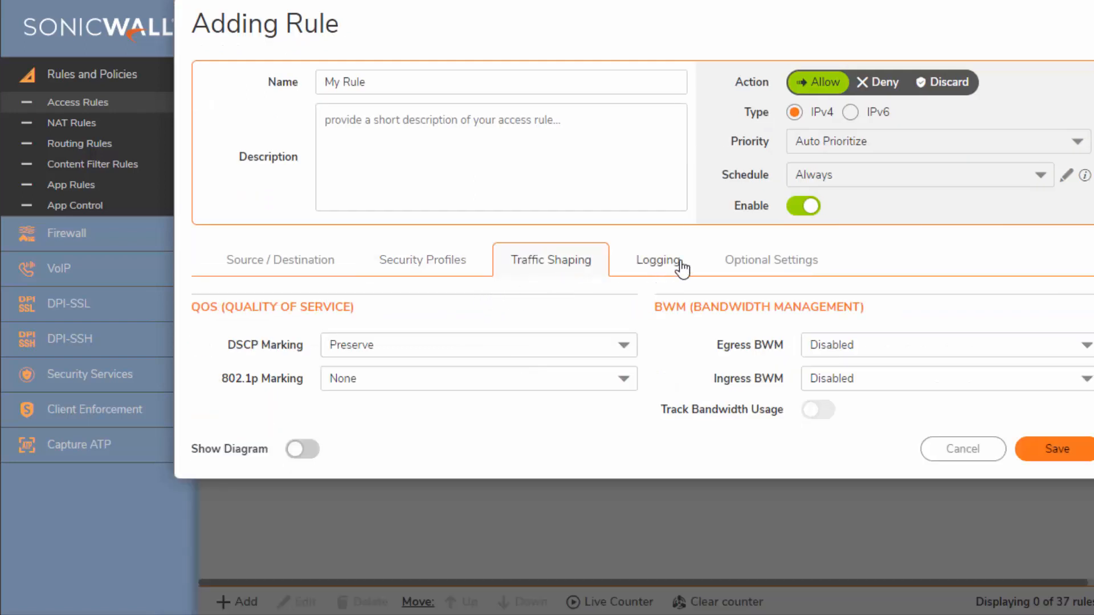
{"action": "left_click", "coordinate": [771, 260]}
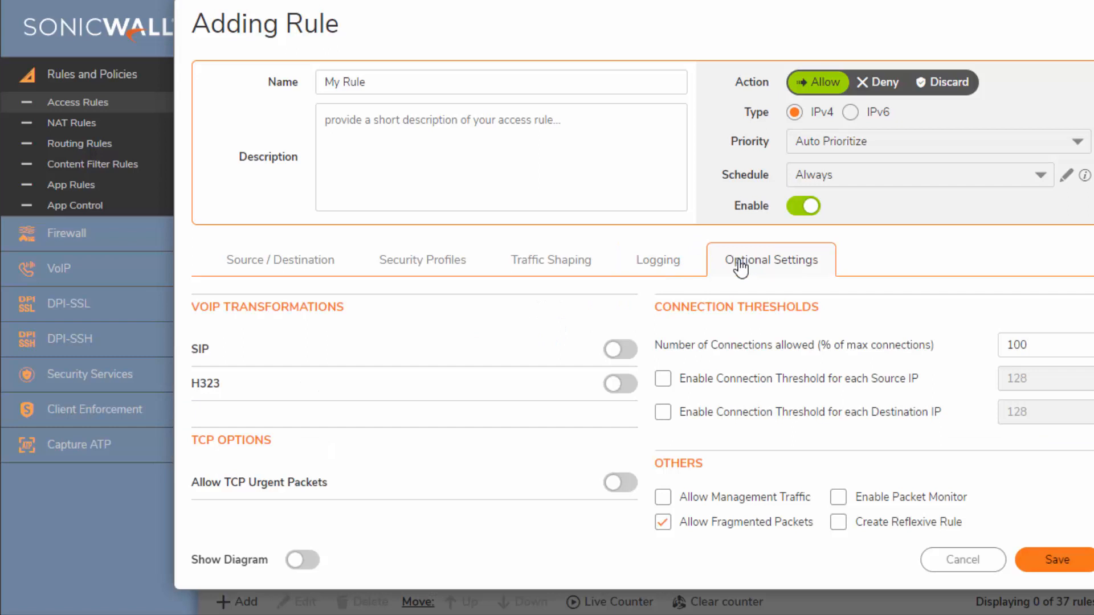
{"action": "left_click", "coordinate": [422, 260]}
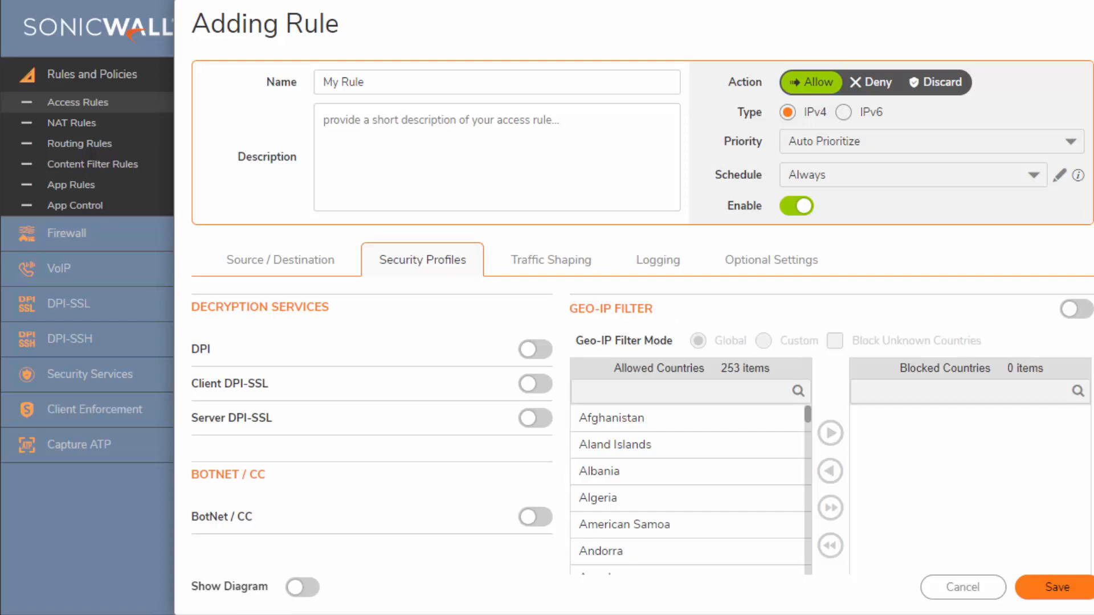
{"action": "left_click", "coordinate": [280, 260]}
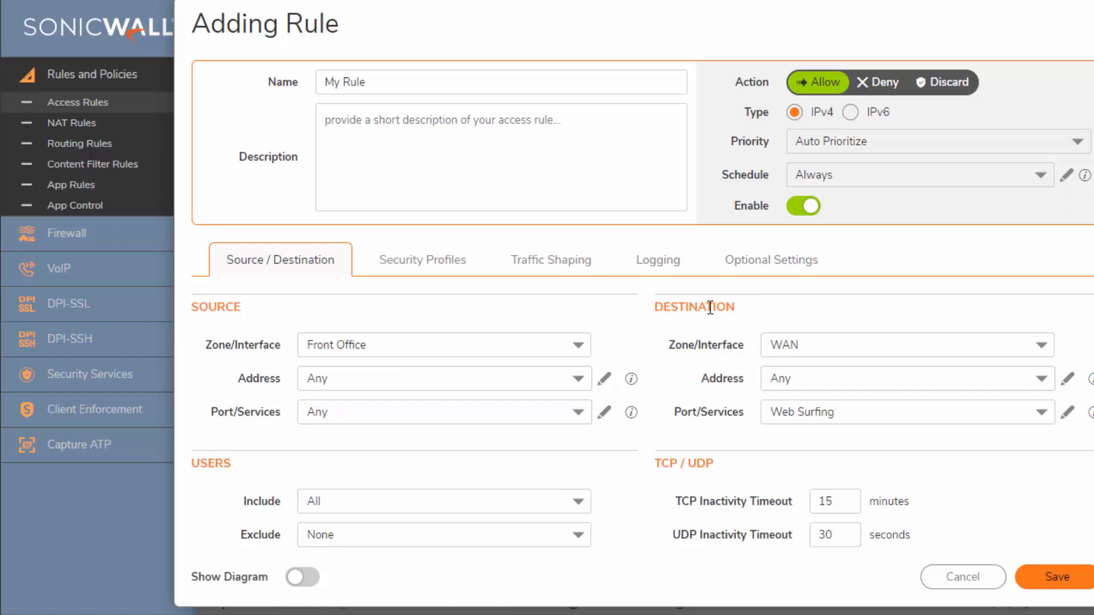
{"action": "left_click", "coordinate": [900, 344]}
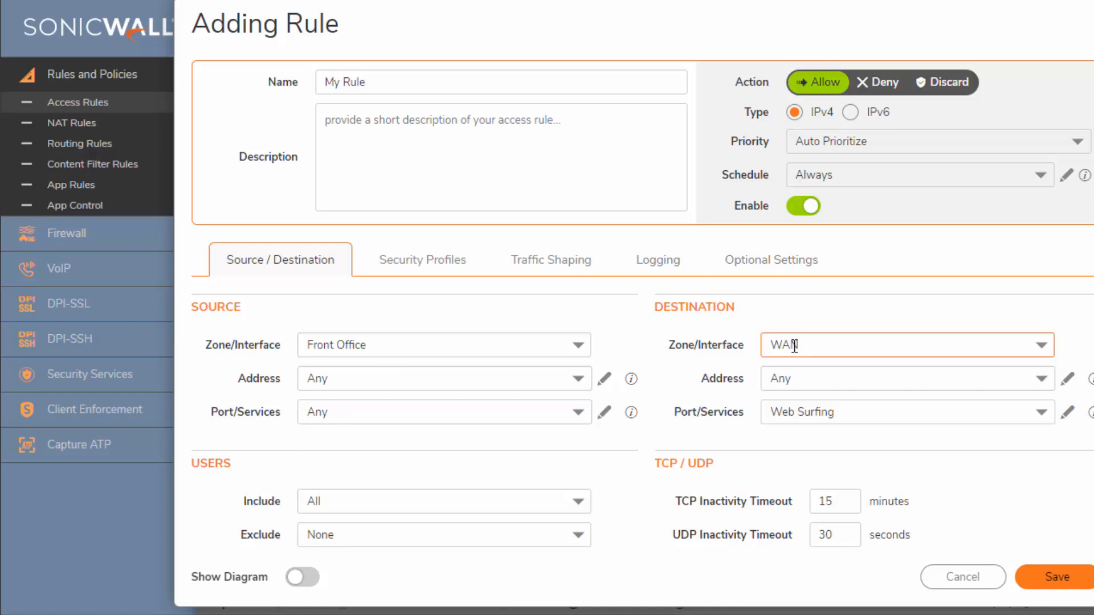
{"action": "mouse_move", "coordinate": [1091, 411]}
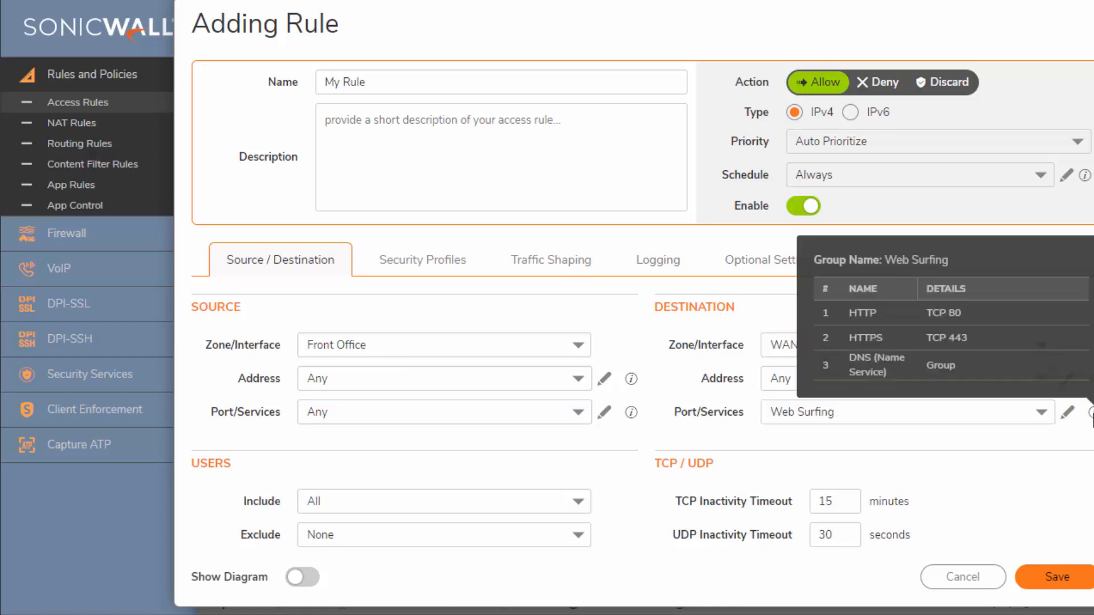
{"action": "mouse_move", "coordinate": [1057, 578]}
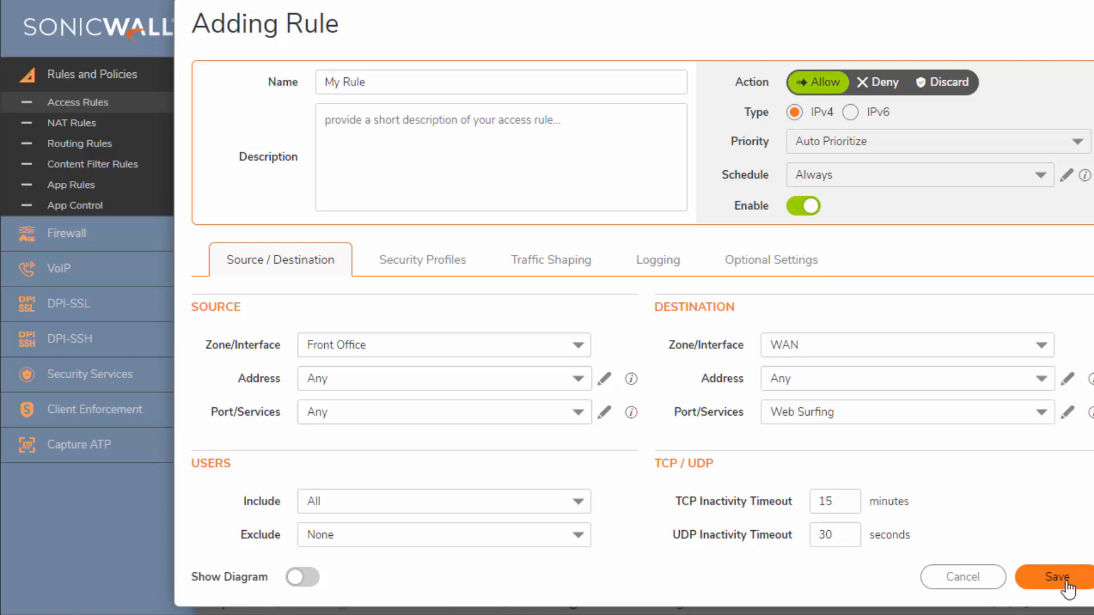
Step: Save the rule, now listed as My Rule_134 allowing Front Office to WAN
{"action": "left_click", "coordinate": [1057, 578]}
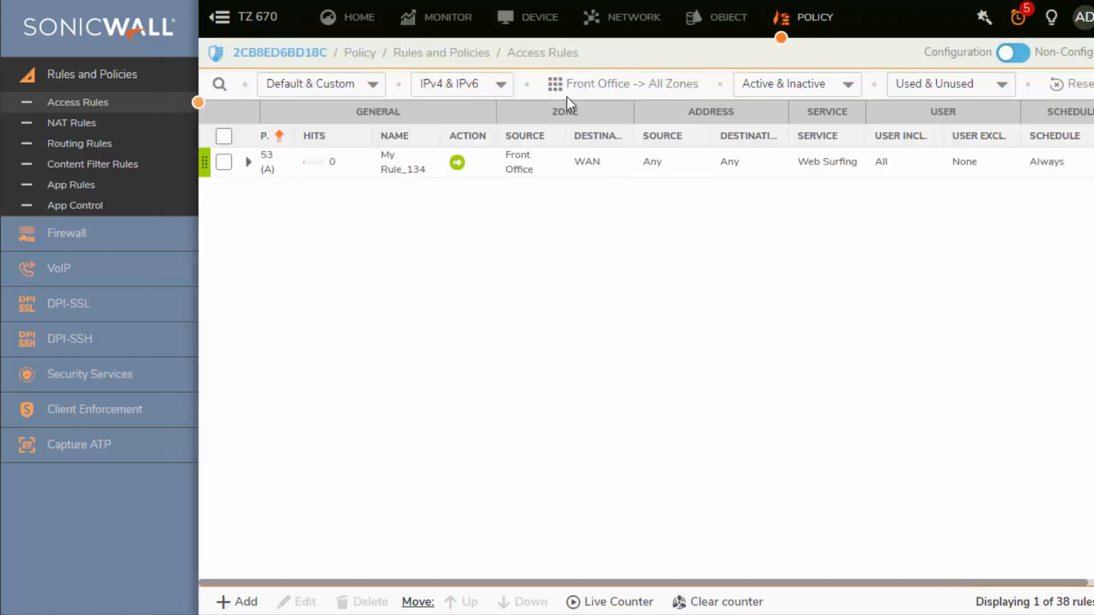
{"action": "mouse_move", "coordinate": [520, 187]}
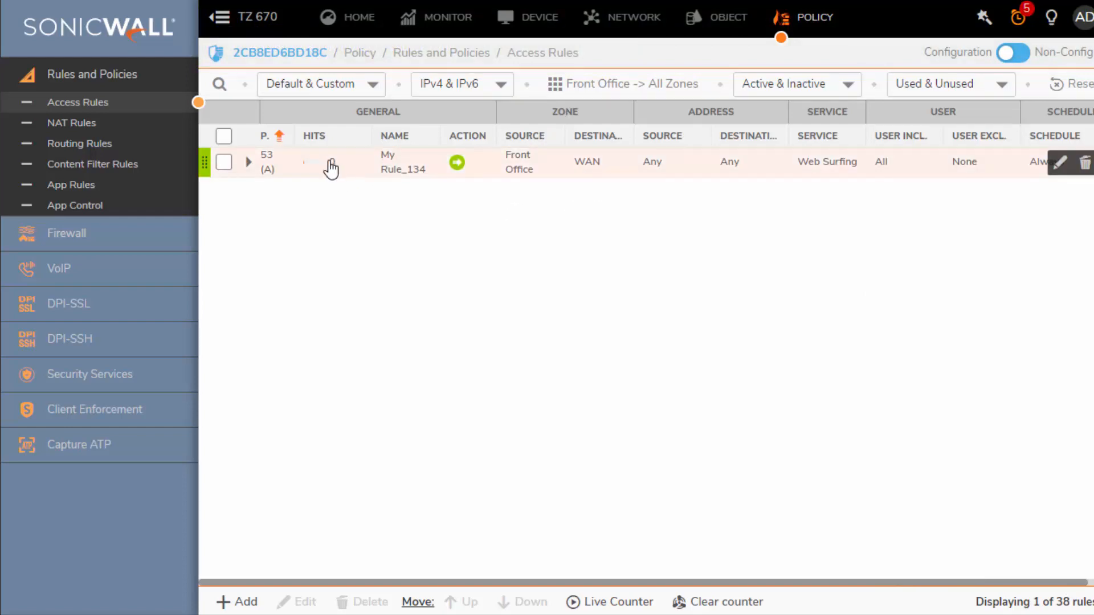
{"action": "mouse_move", "coordinate": [328, 164]}
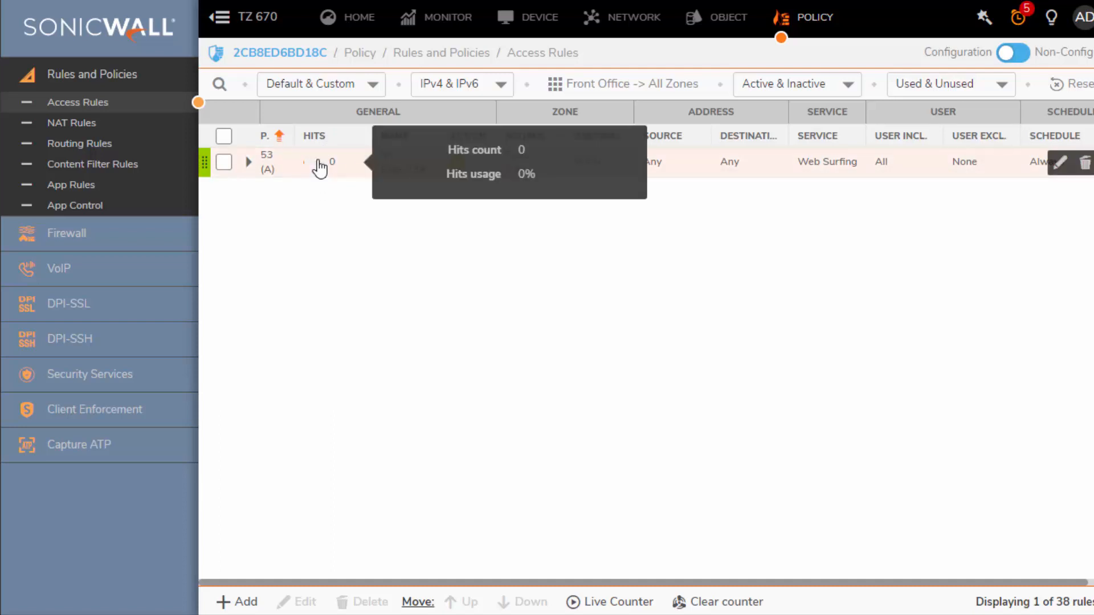
{"action": "mouse_move", "coordinate": [379, 242]}
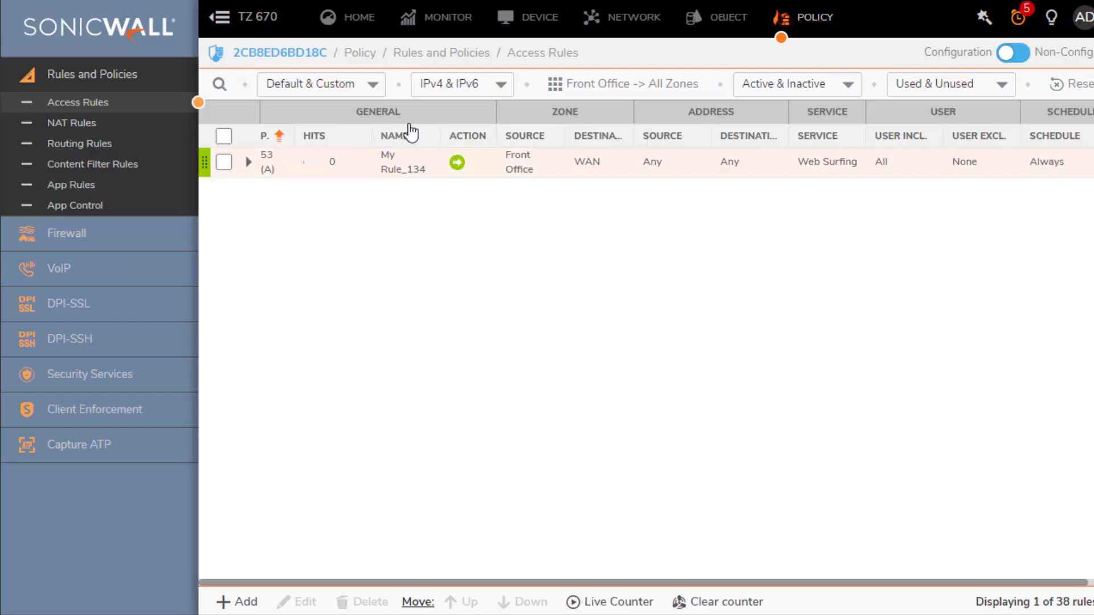
{"action": "mouse_move", "coordinate": [616, 136]}
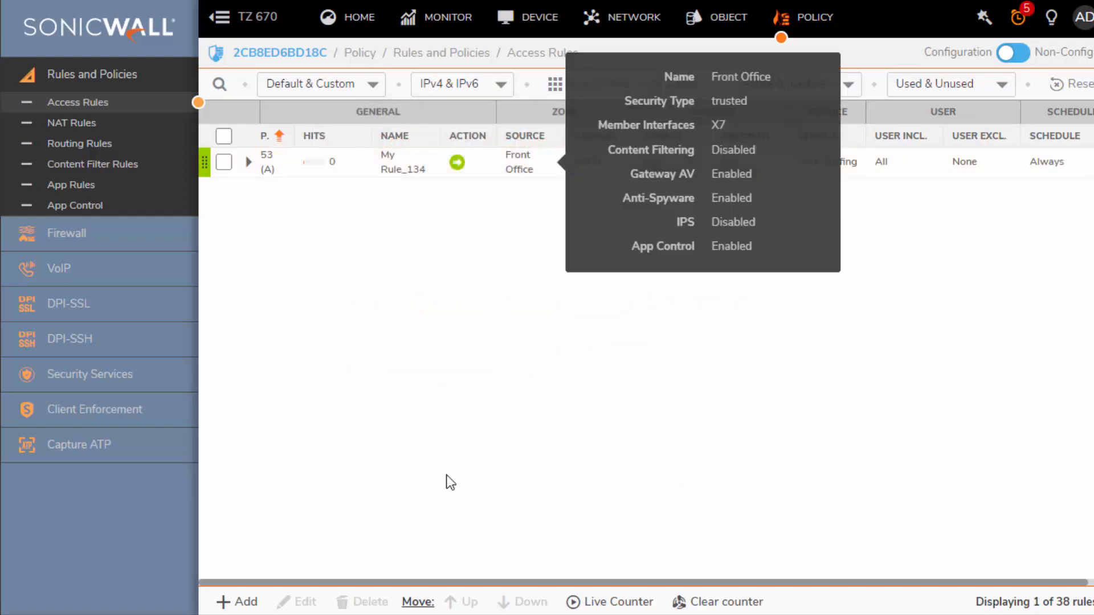
Step: Add a second rule with source zone LAN, source address LAN PC, destination zone Front Office
{"action": "left_click", "coordinate": [236, 602]}
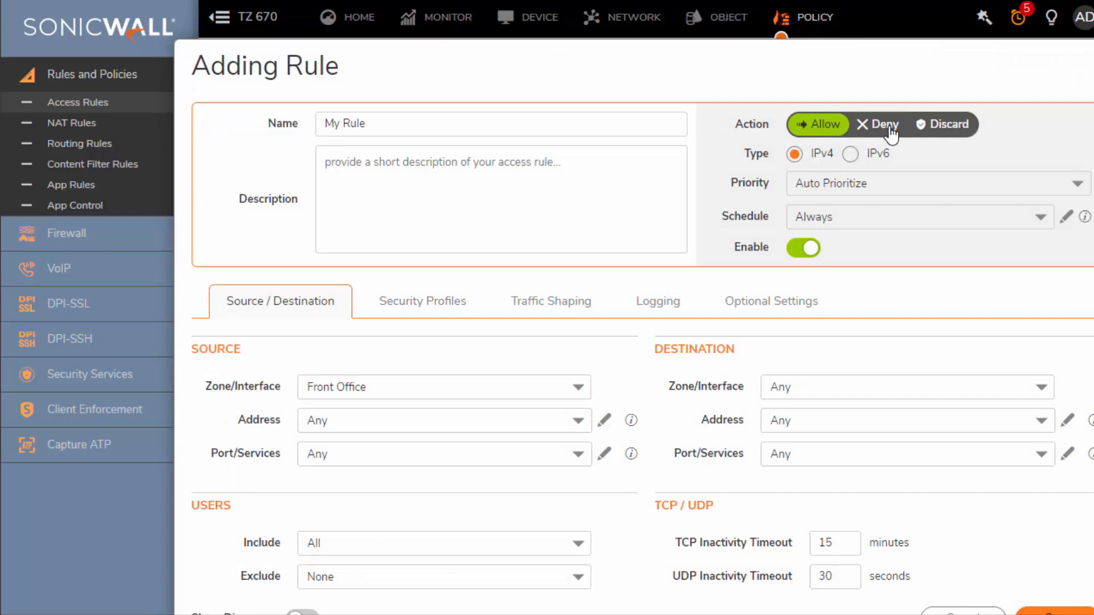
{"action": "left_click", "coordinate": [817, 124]}
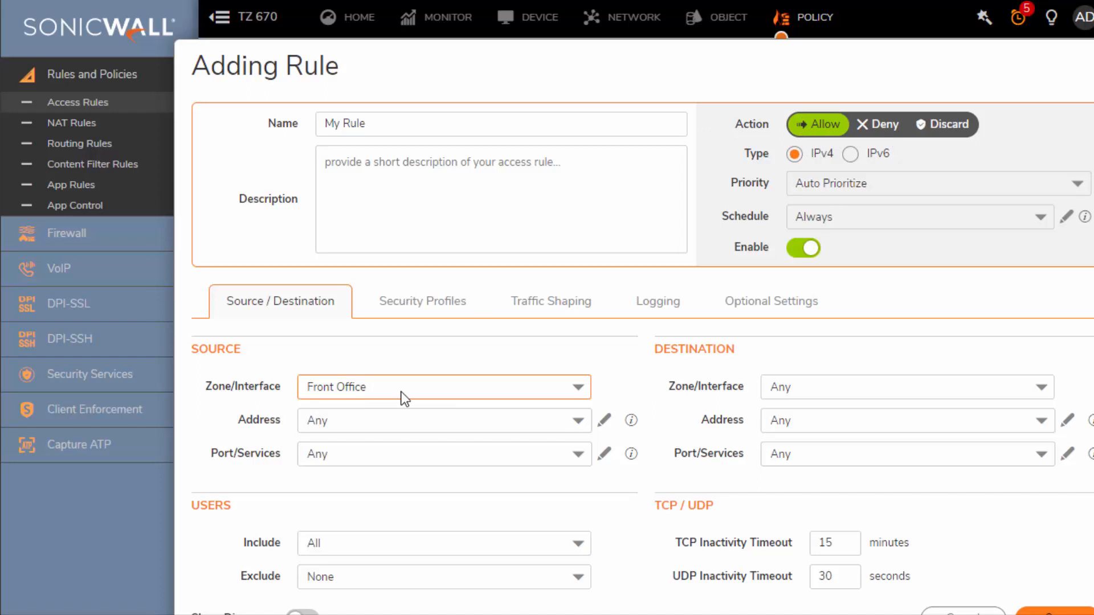
{"action": "left_click", "coordinate": [442, 388]}
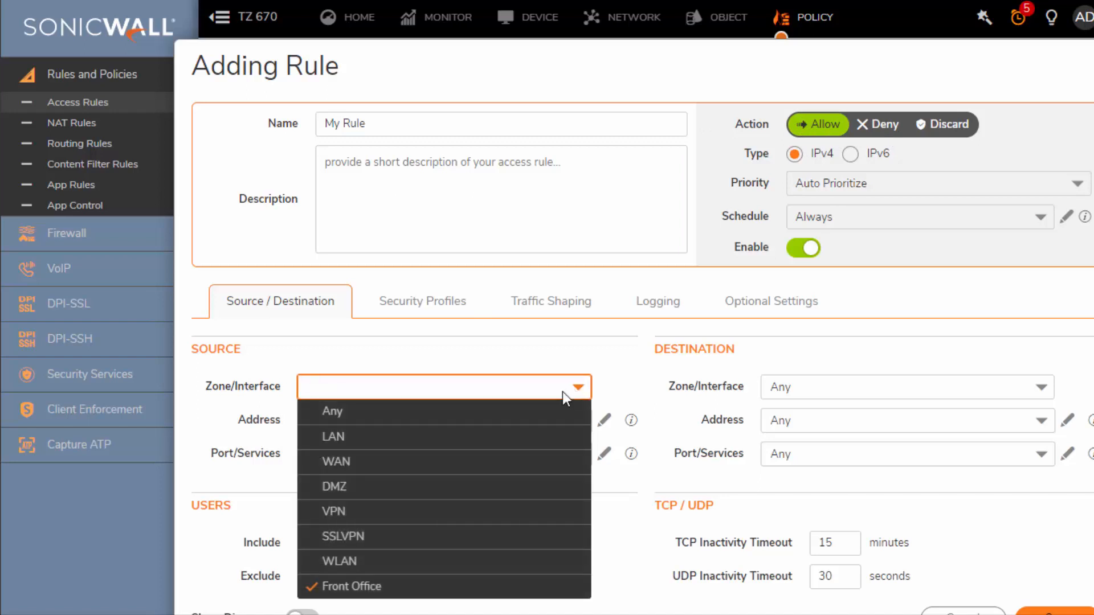
{"action": "left_click", "coordinate": [332, 437]}
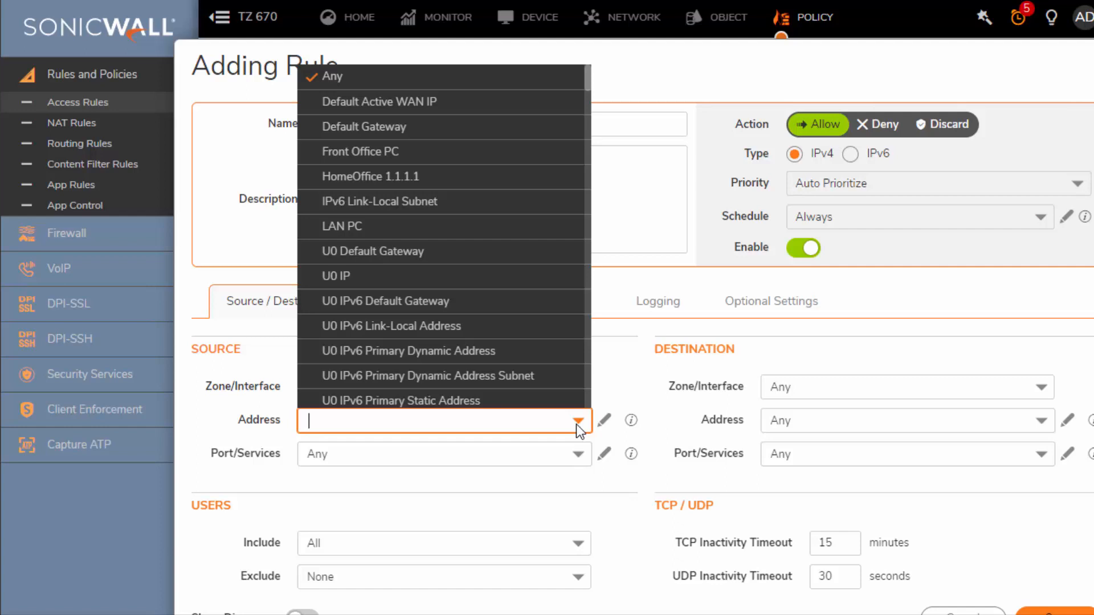
{"action": "type", "text": "lan"}
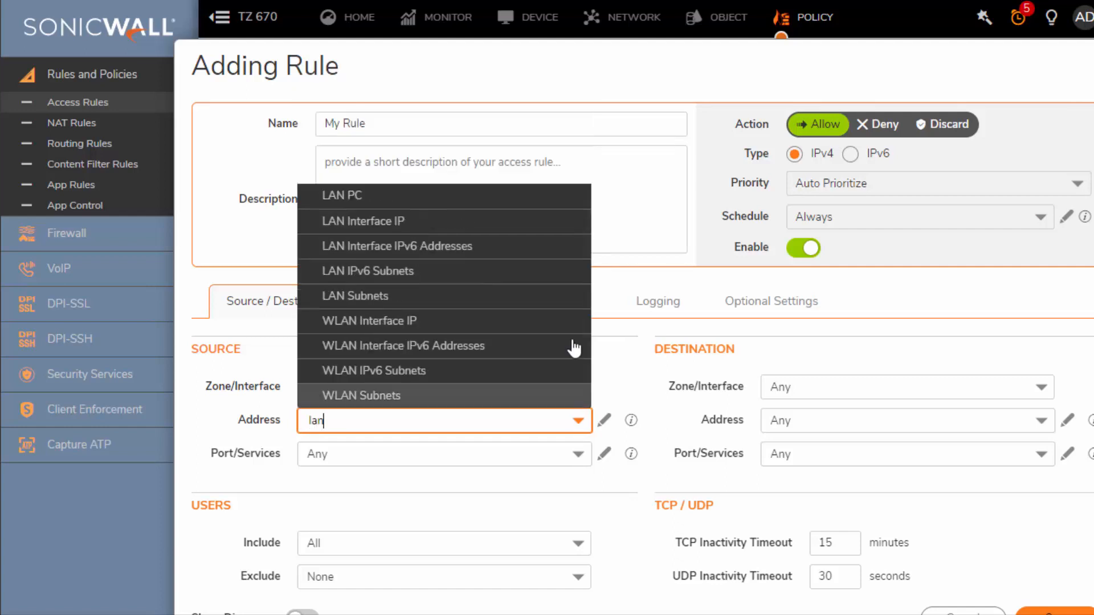
{"action": "left_click", "coordinate": [342, 196]}
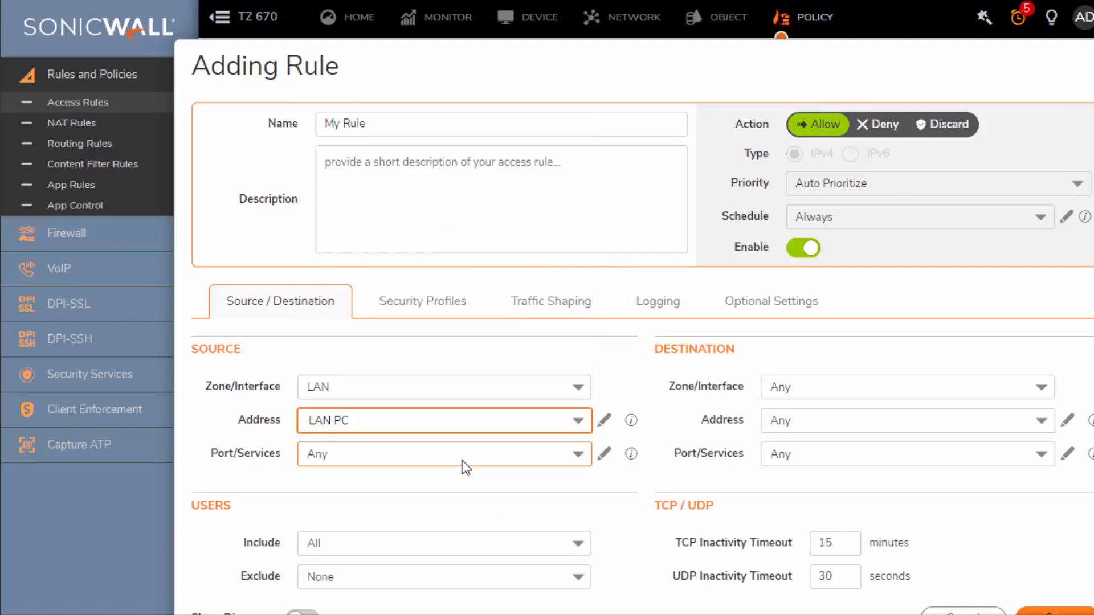
{"action": "mouse_move", "coordinate": [585, 466]}
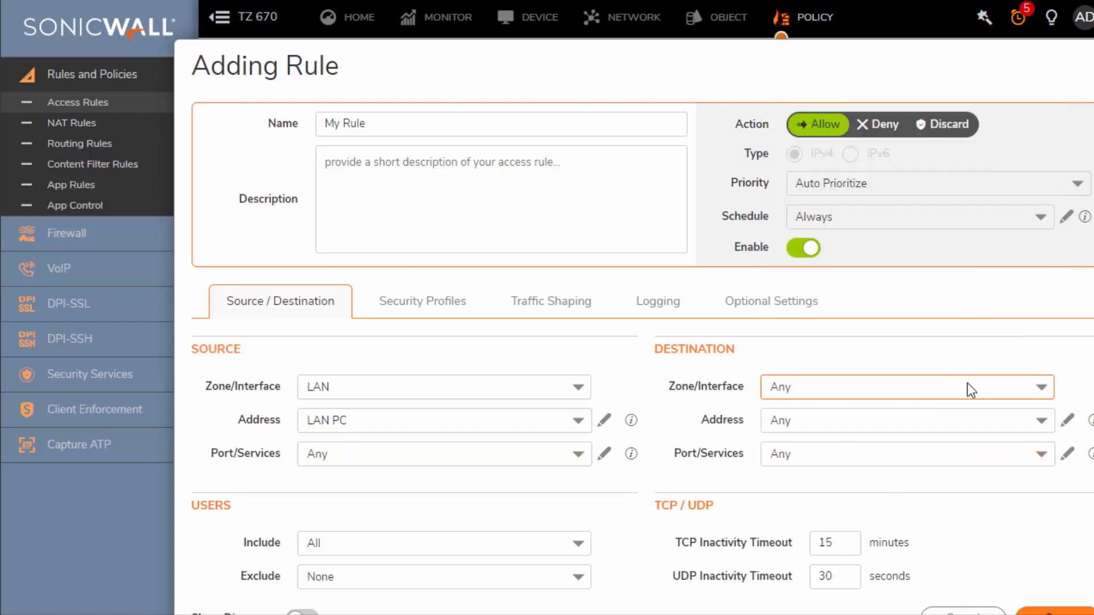
{"action": "type", "text": "Front Office"}
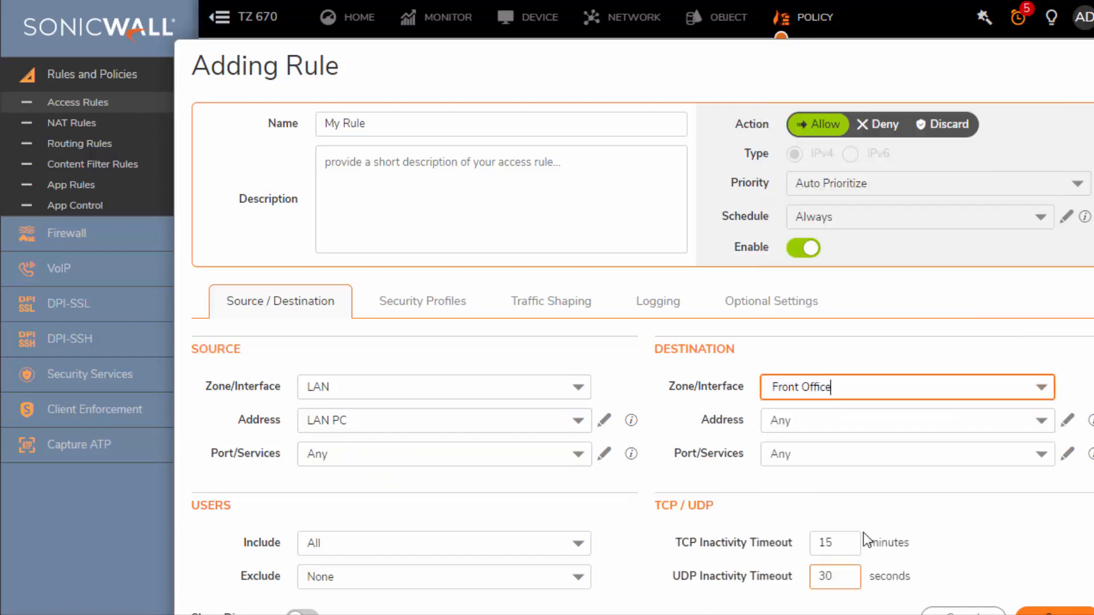
Step: Set destination zone Front Office, destination address Front Office PC, and service RDP
{"action": "left_click", "coordinate": [1039, 420]}
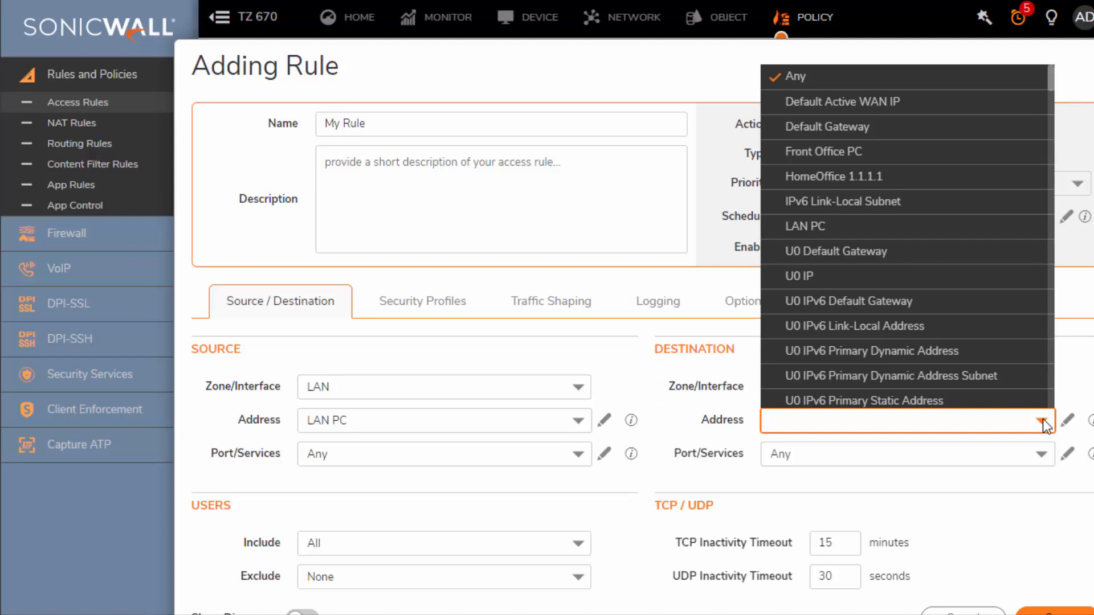
{"action": "left_click", "coordinate": [823, 151]}
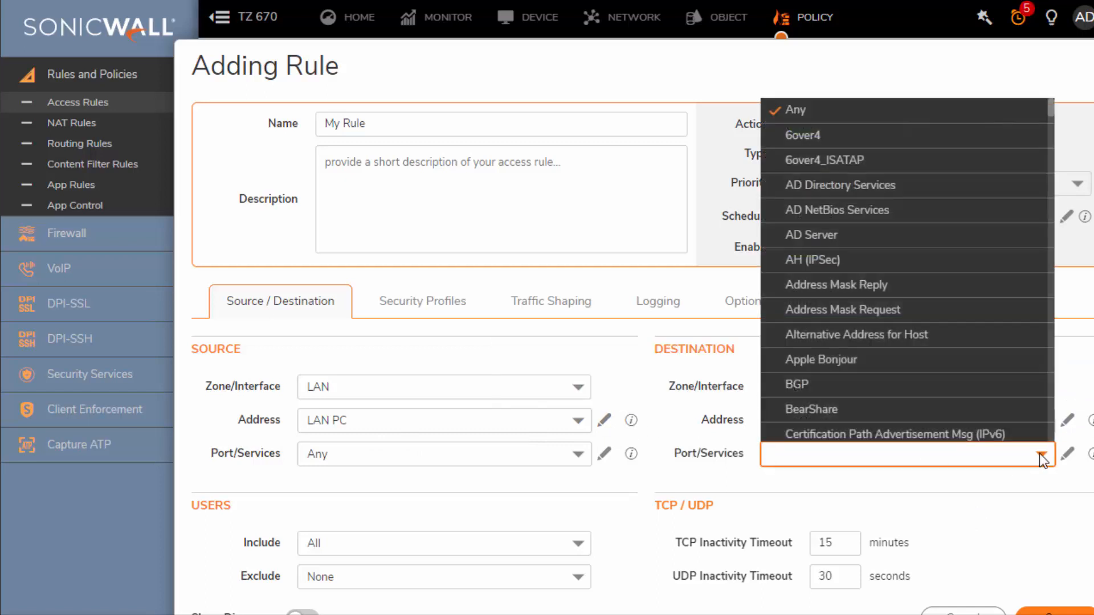
{"action": "type", "text": "r"}
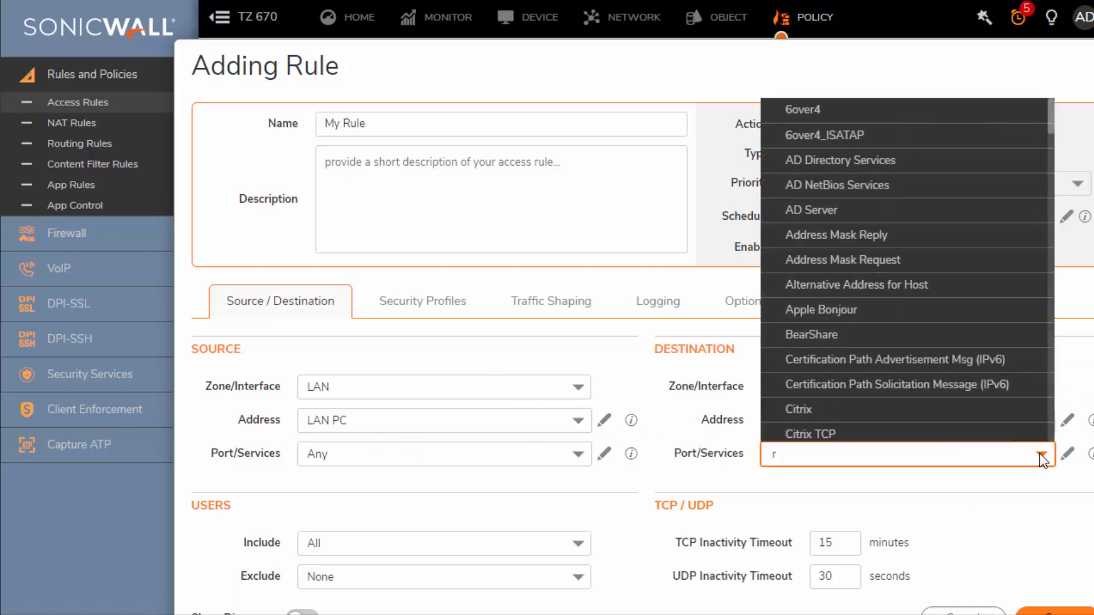
{"action": "type", "text": "d"}
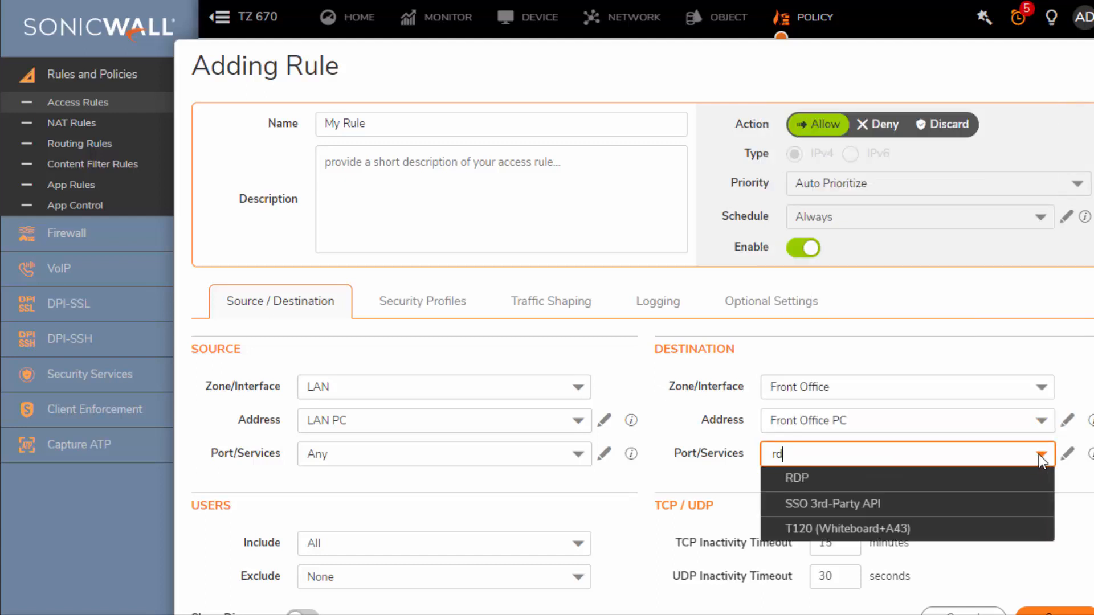
{"action": "left_click", "coordinate": [795, 479]}
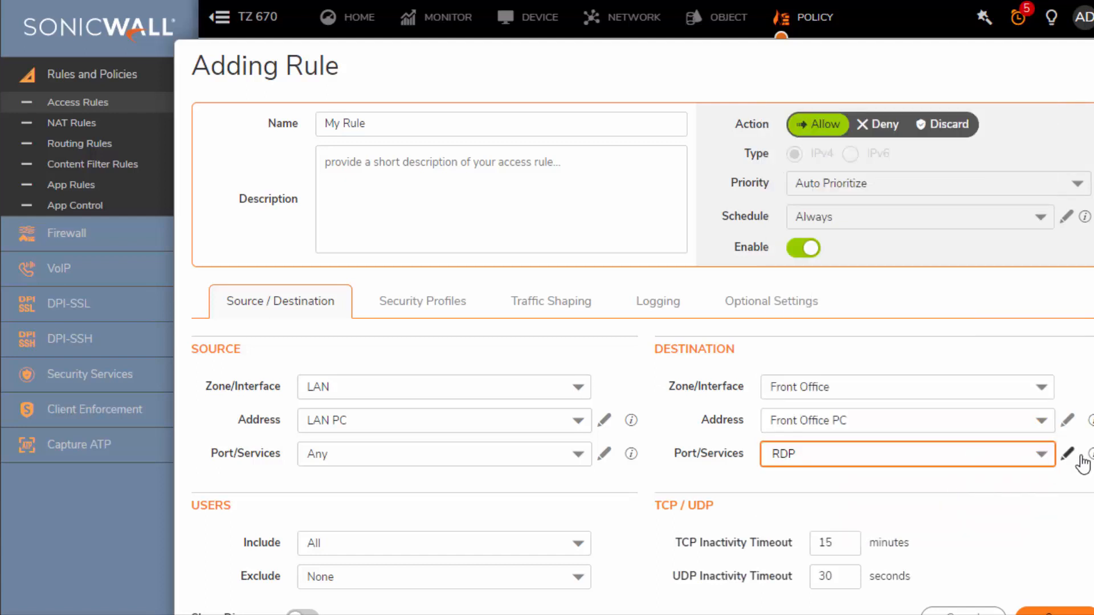
{"action": "mouse_move", "coordinate": [994, 497]}
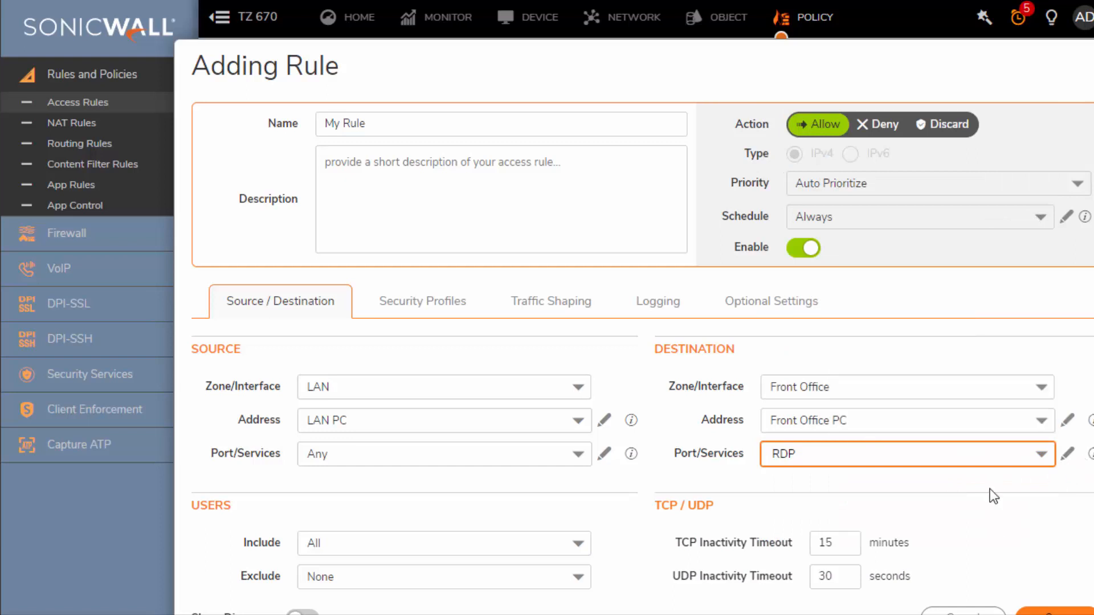
Step: Save the LAN PC to Front Office PC RDP rule and dismiss the success notice
{"action": "left_click", "coordinate": [901, 454]}
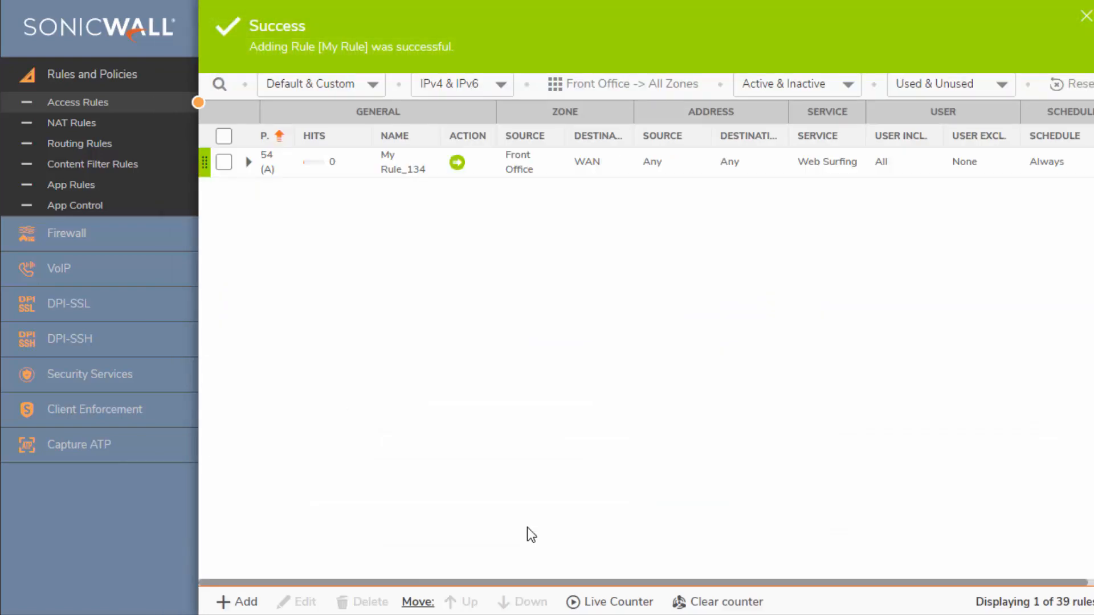
{"action": "left_click", "coordinate": [1087, 16]}
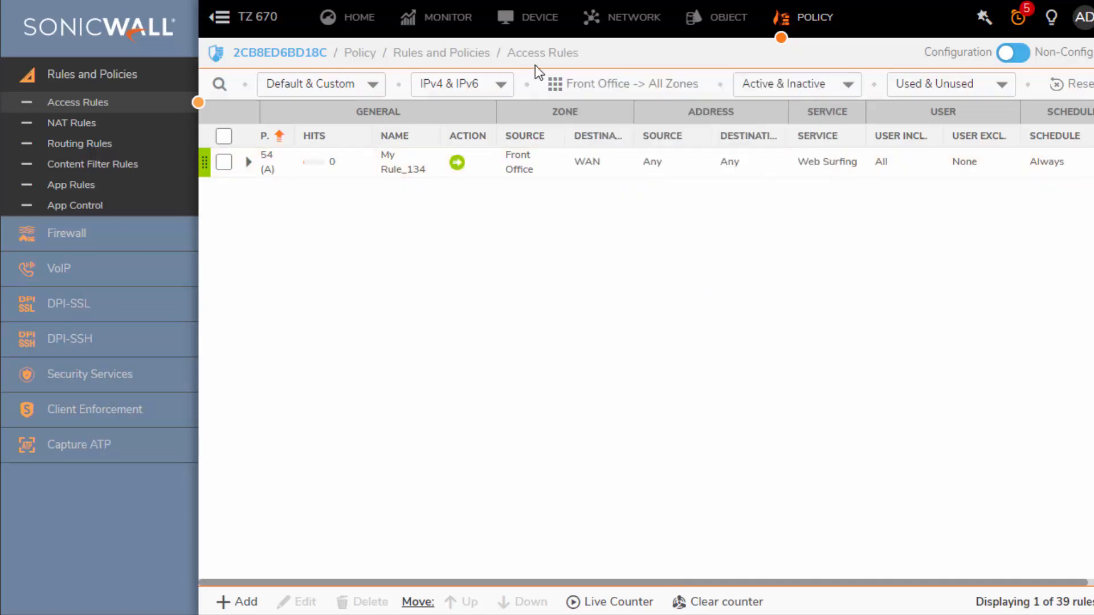
Step: Switch the zone matrix to LAN → Front Office, showing My Rule_135 over RDP
{"action": "left_click", "coordinate": [626, 84]}
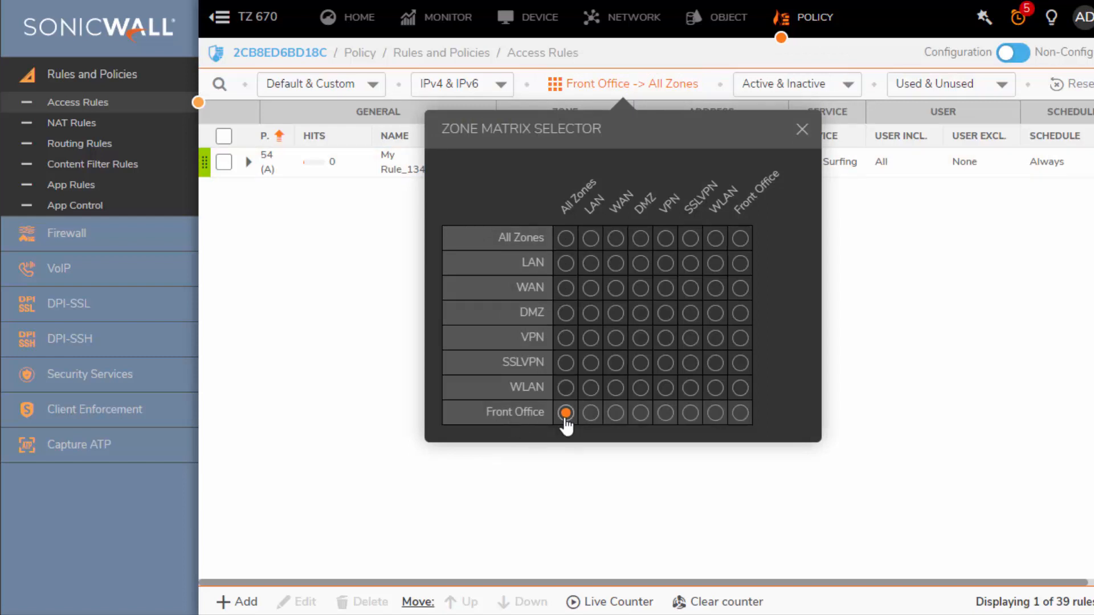
{"action": "mouse_move", "coordinate": [566, 264]}
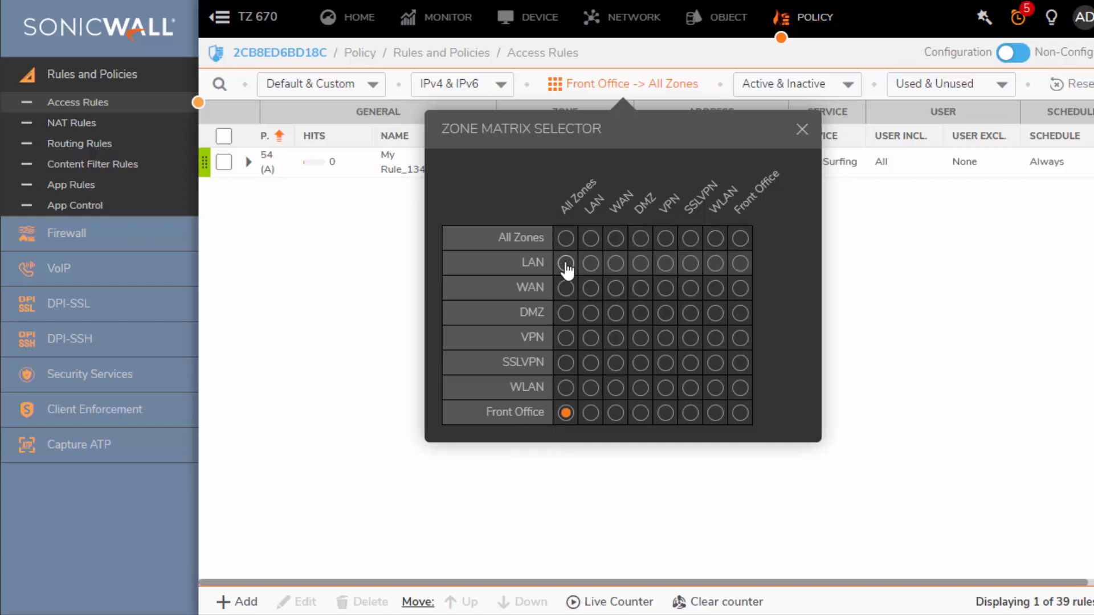
{"action": "left_click", "coordinate": [565, 264]}
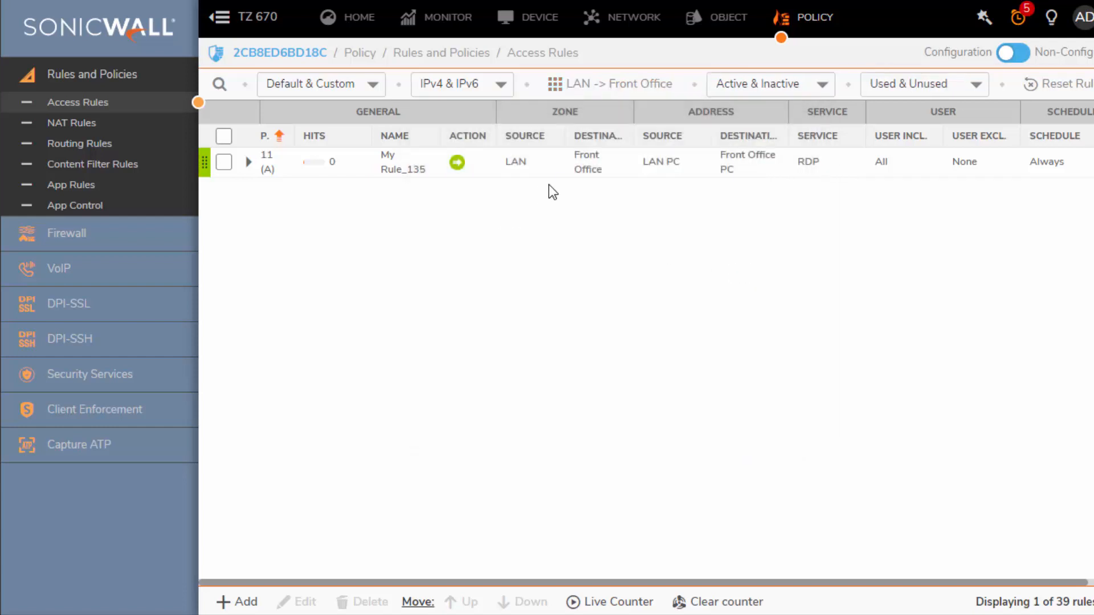
{"action": "mouse_move", "coordinate": [587, 162]}
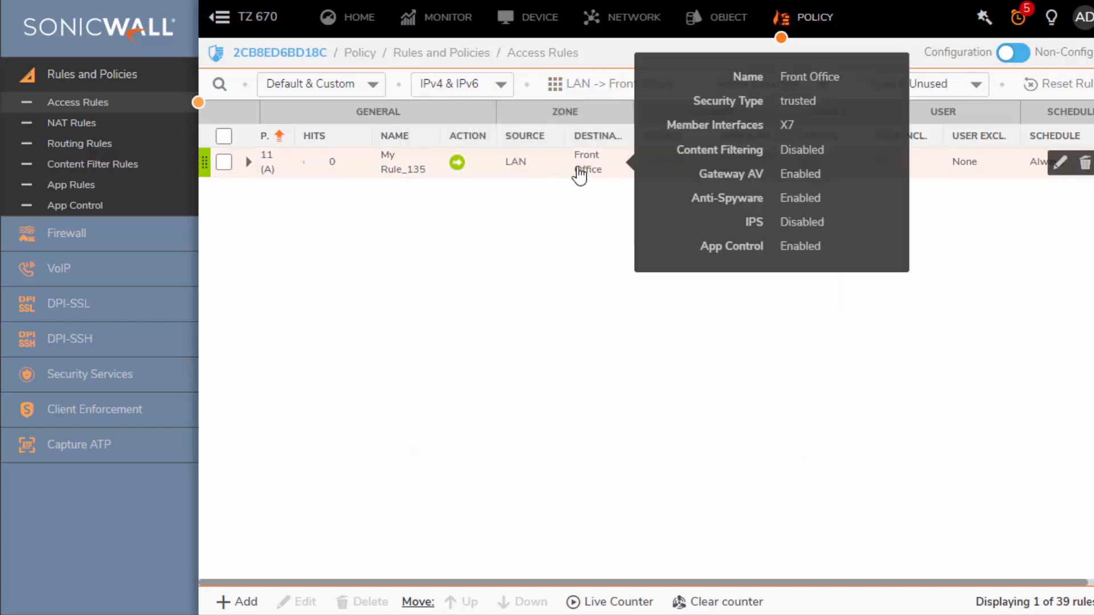
{"action": "mouse_move", "coordinate": [659, 204]}
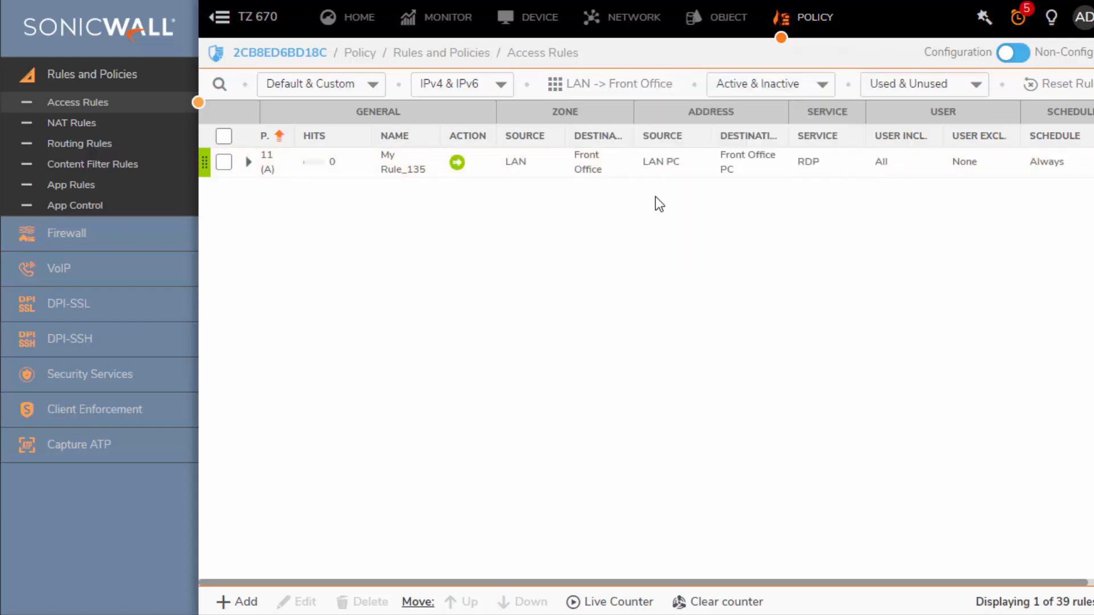
{"action": "mouse_move", "coordinate": [728, 172]}
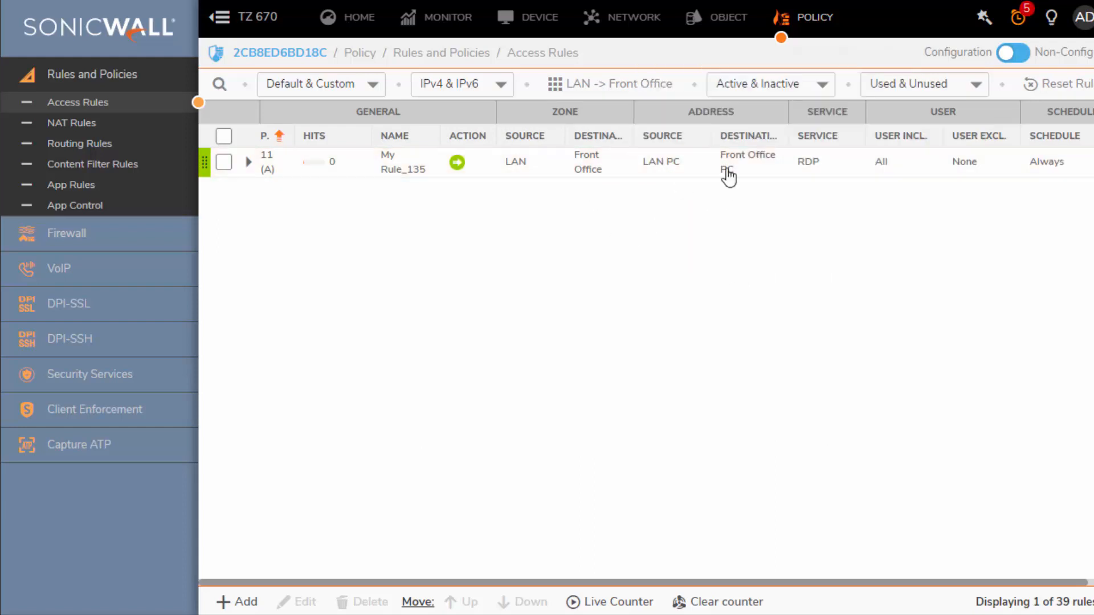